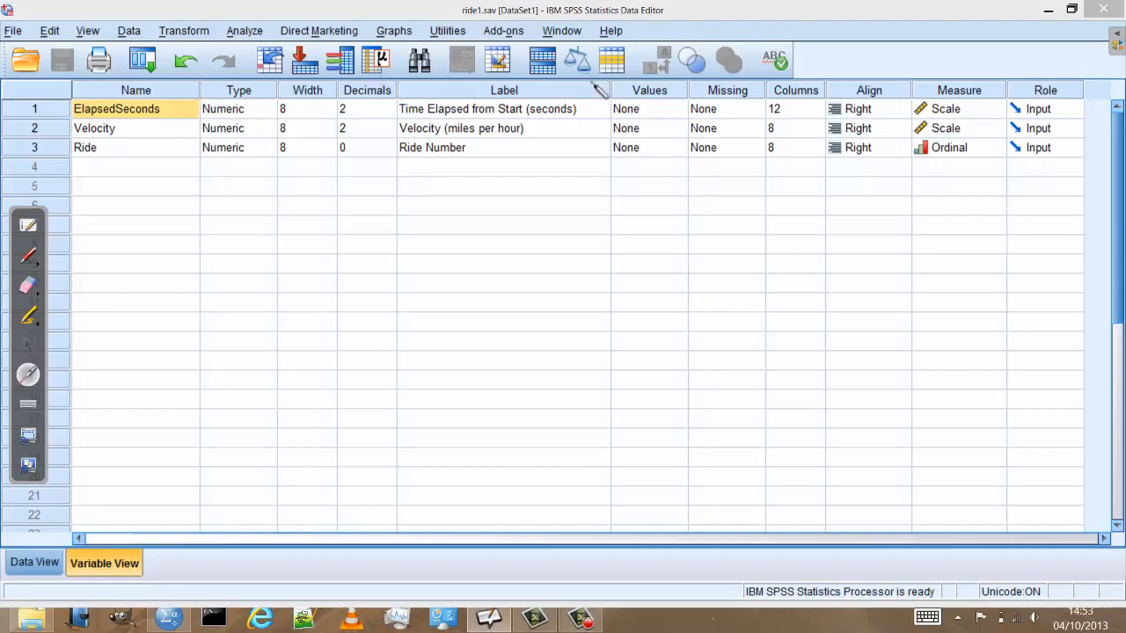
mouse_move(647, 31)
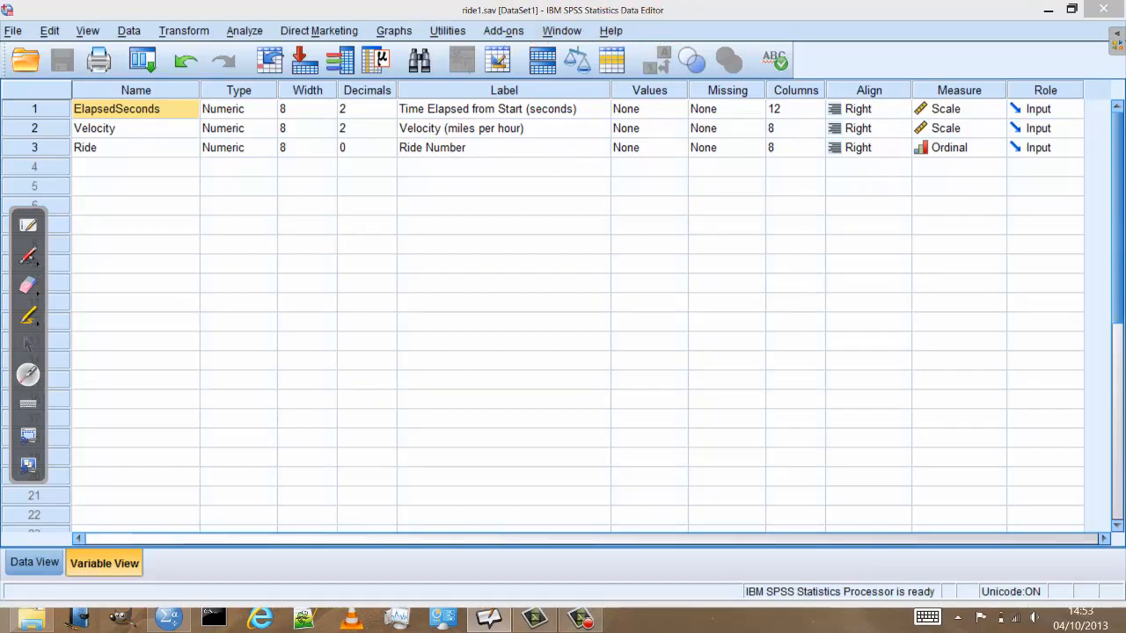
mouse_move(28, 255)
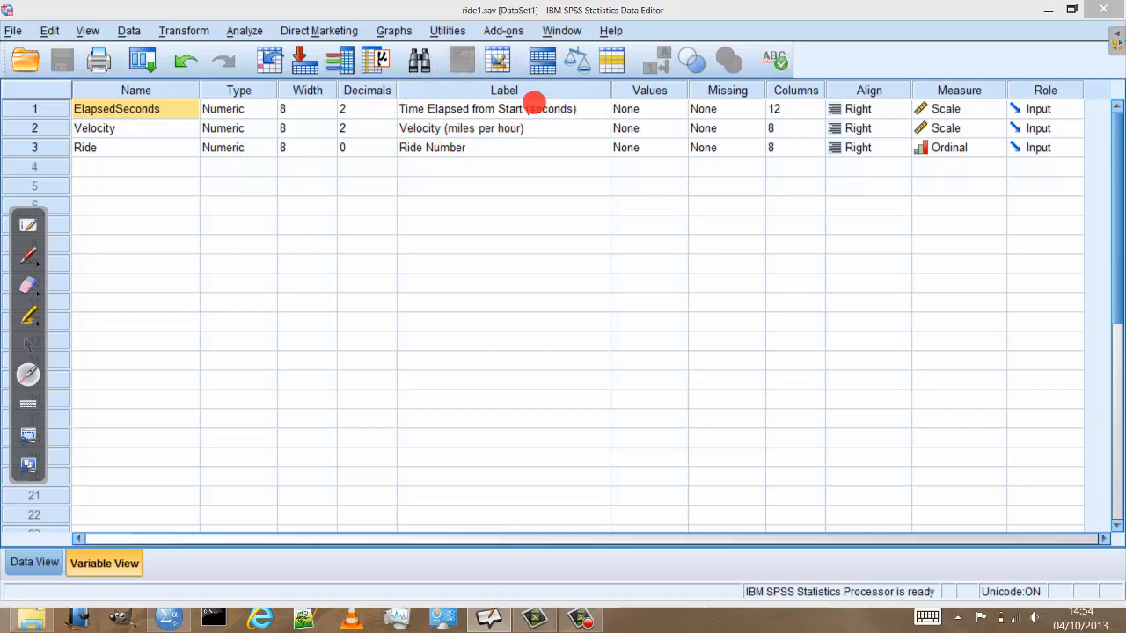
mouse_move(982, 132)
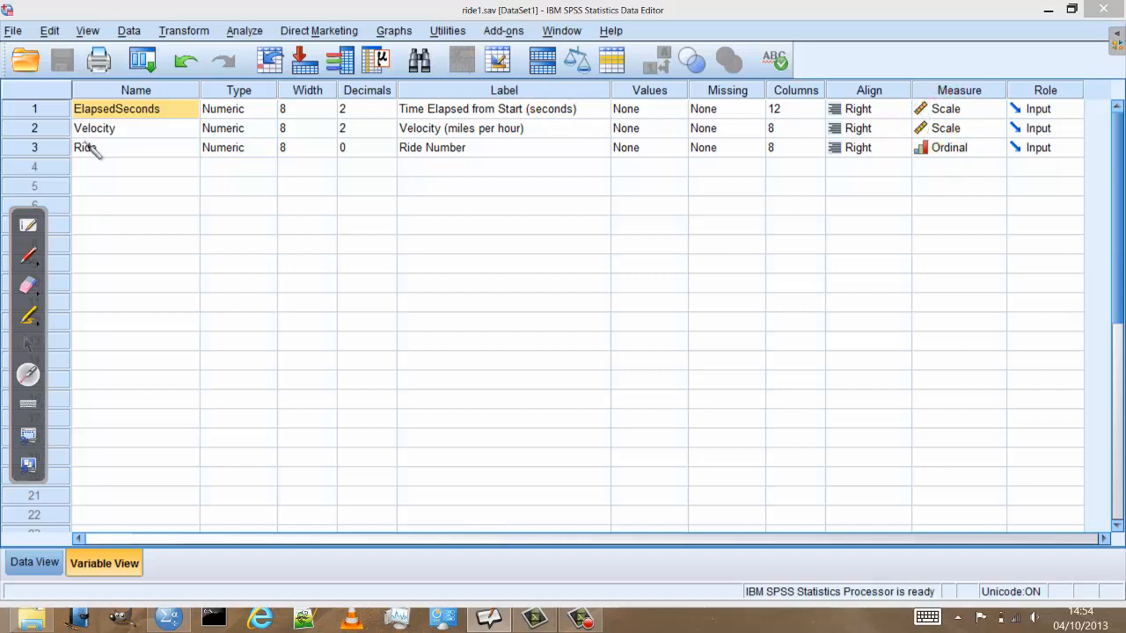
mouse_move(104, 148)
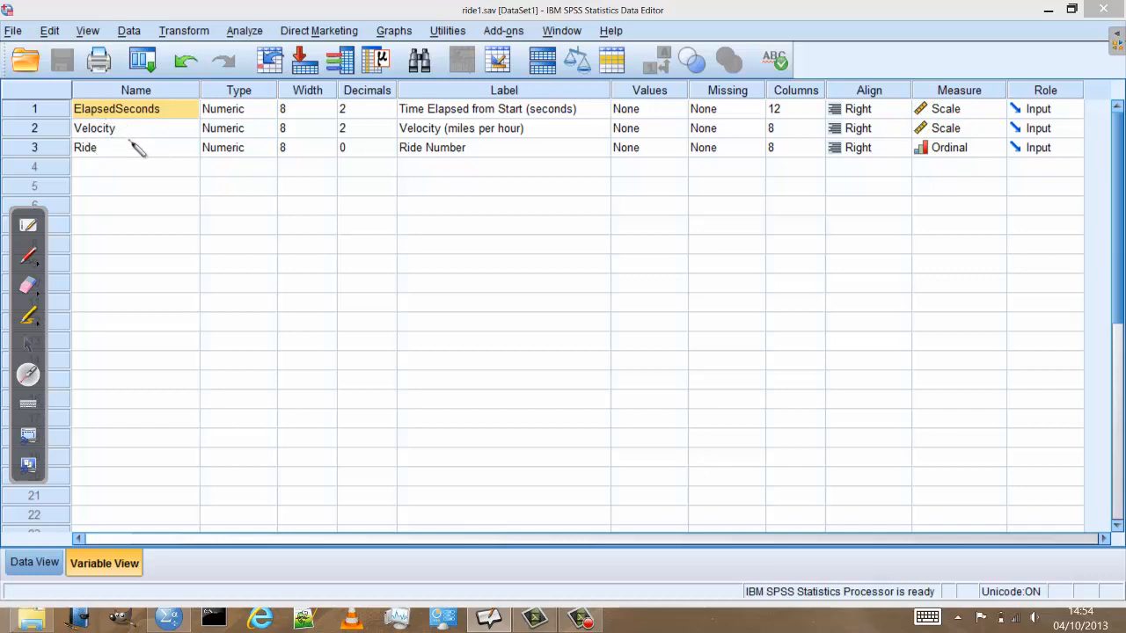
Step: Switch ride1.sav to Data View showing elapsed seconds, velocities and ride 1 cases
click(95, 127)
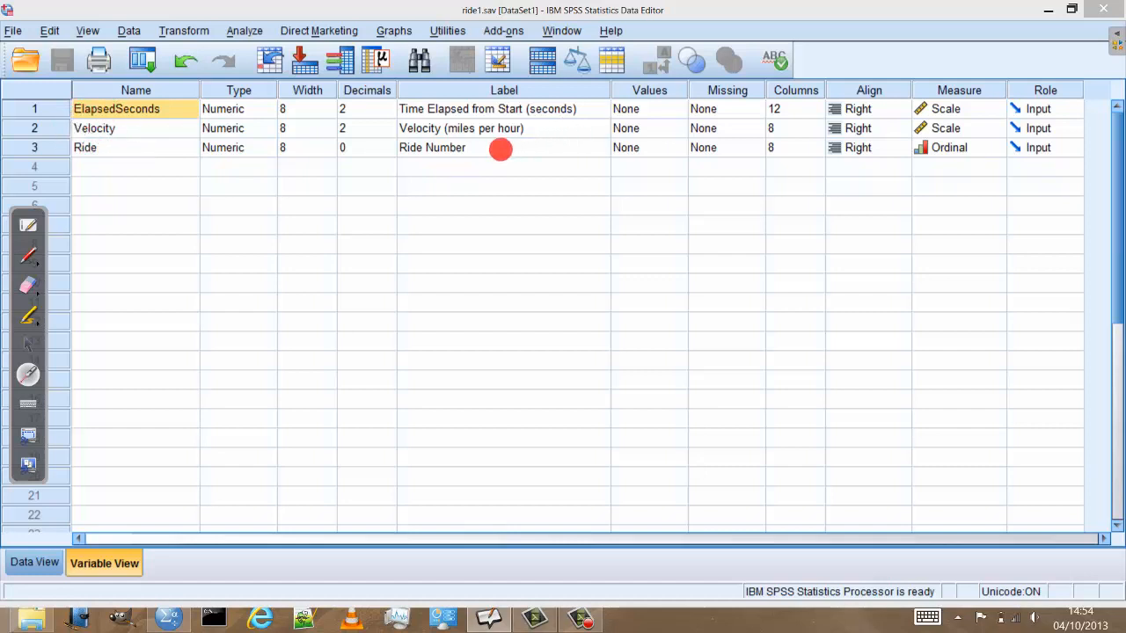
mouse_move(482, 109)
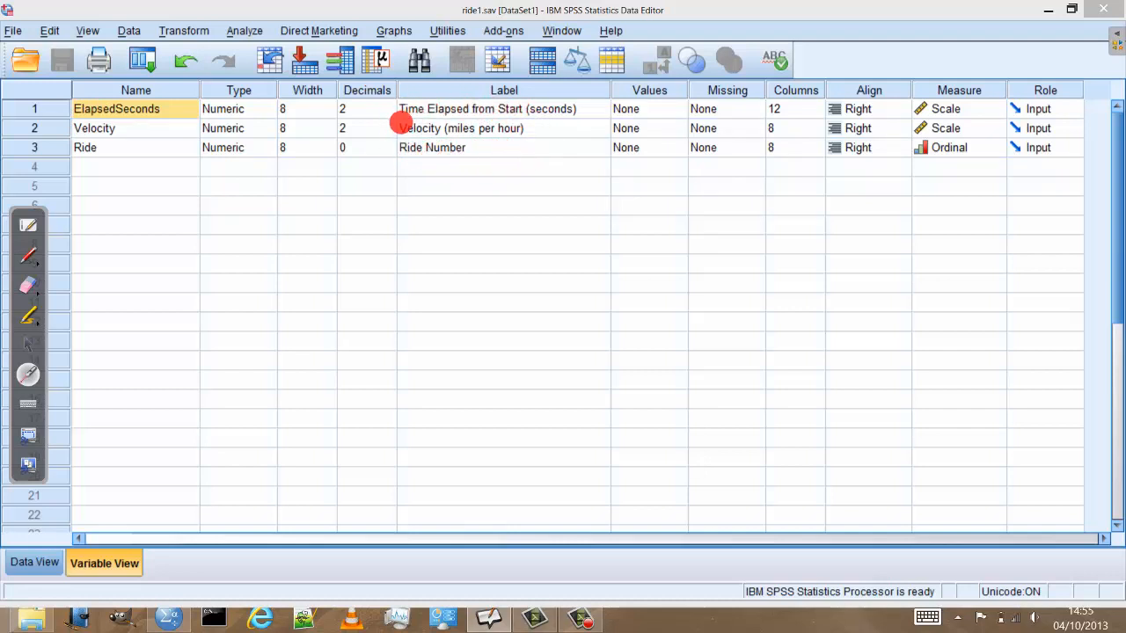
mouse_move(419, 126)
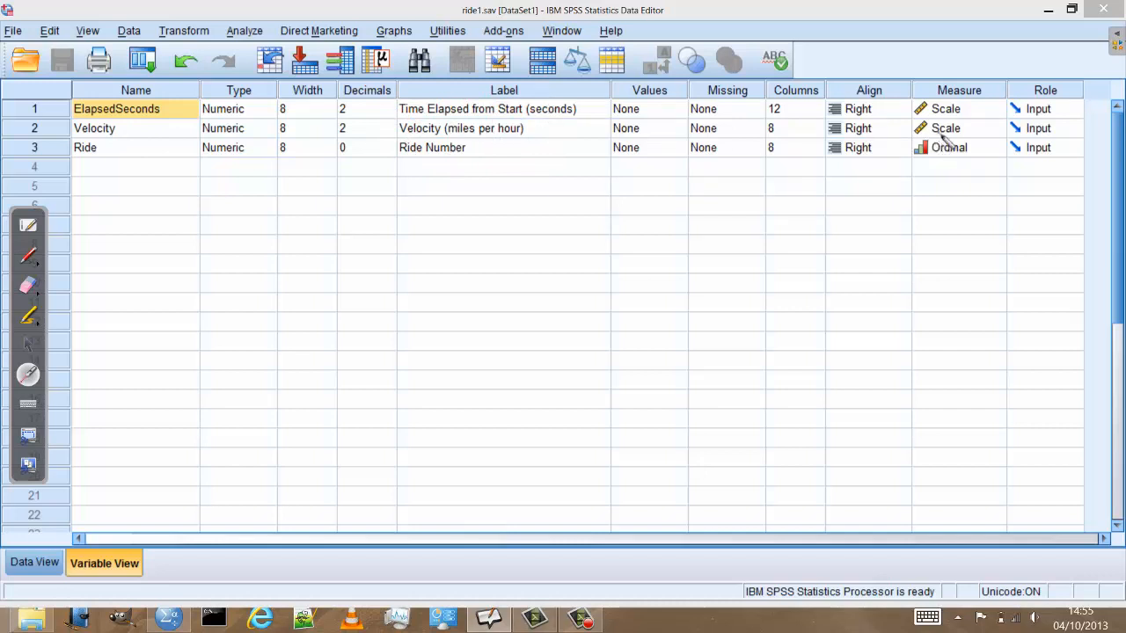
click(949, 148)
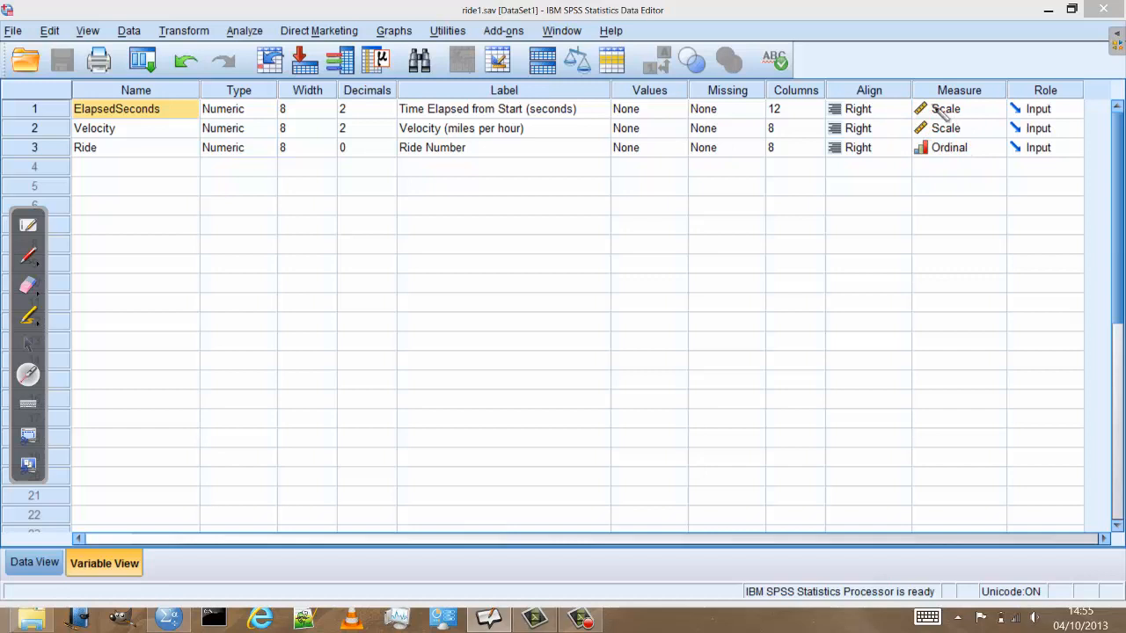
mouse_move(126, 147)
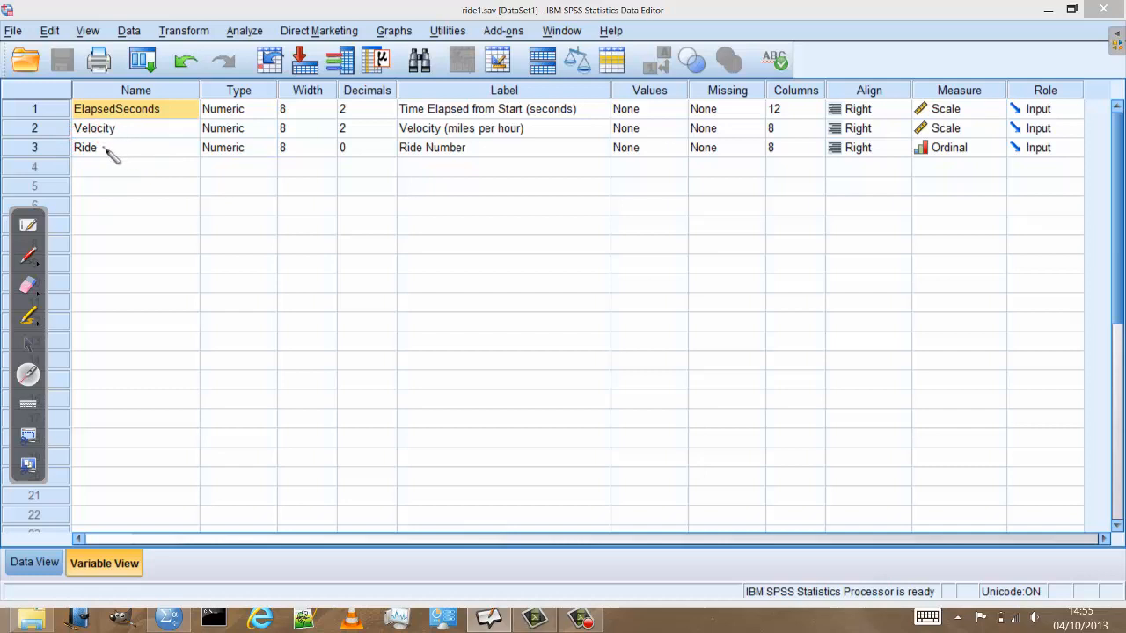
click(478, 129)
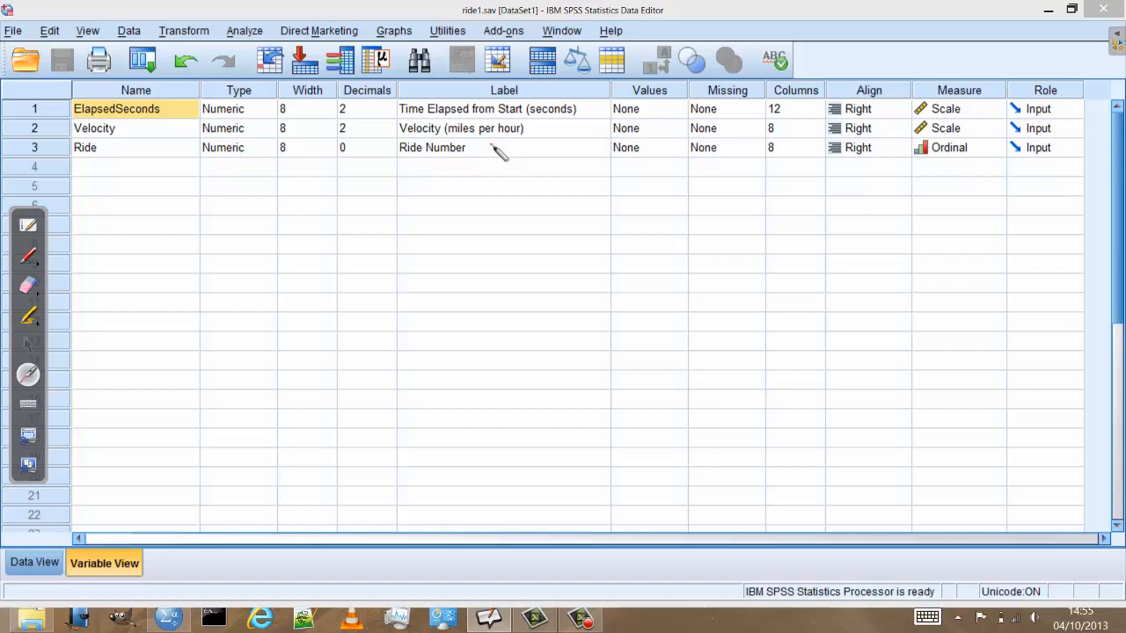
mouse_move(994, 155)
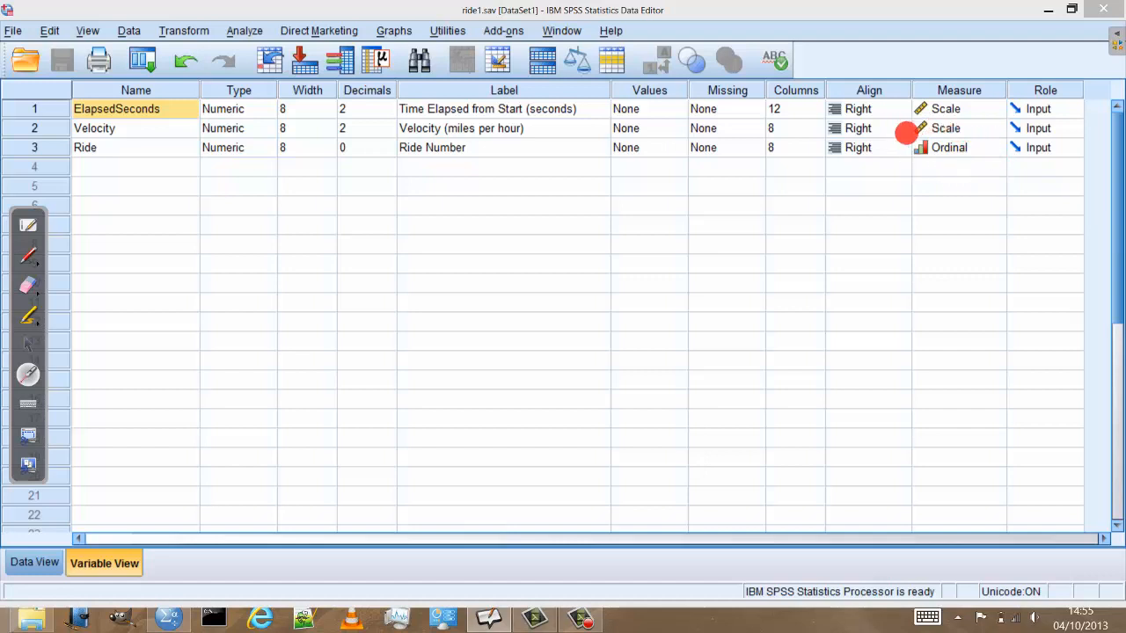
mouse_move(918, 174)
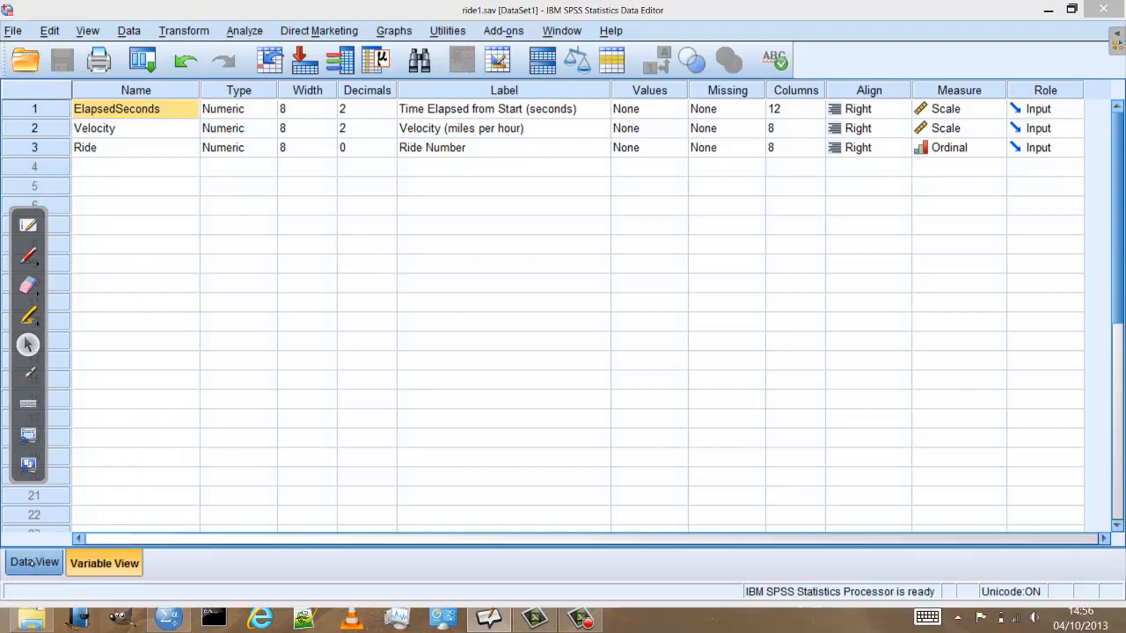
click(35, 563)
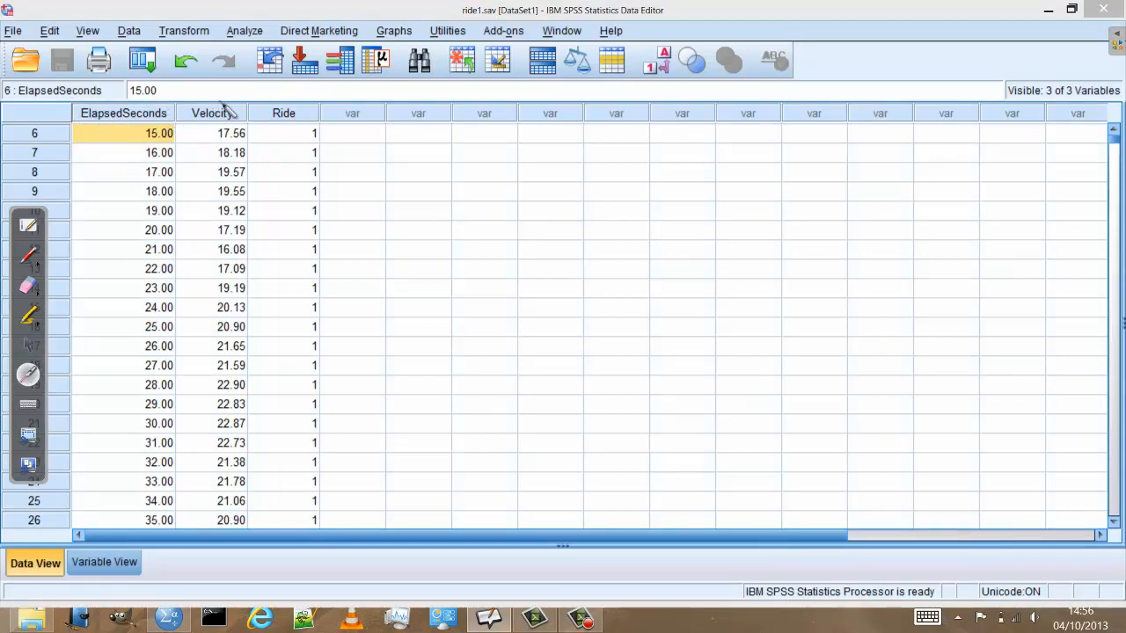
mouse_move(127, 180)
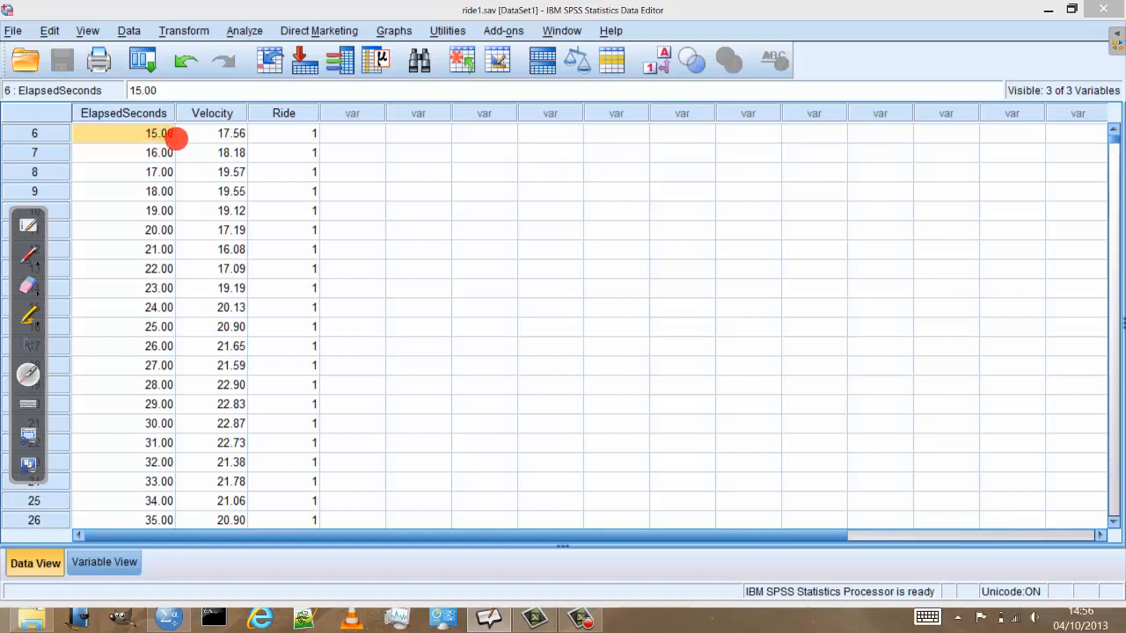
mouse_move(240, 148)
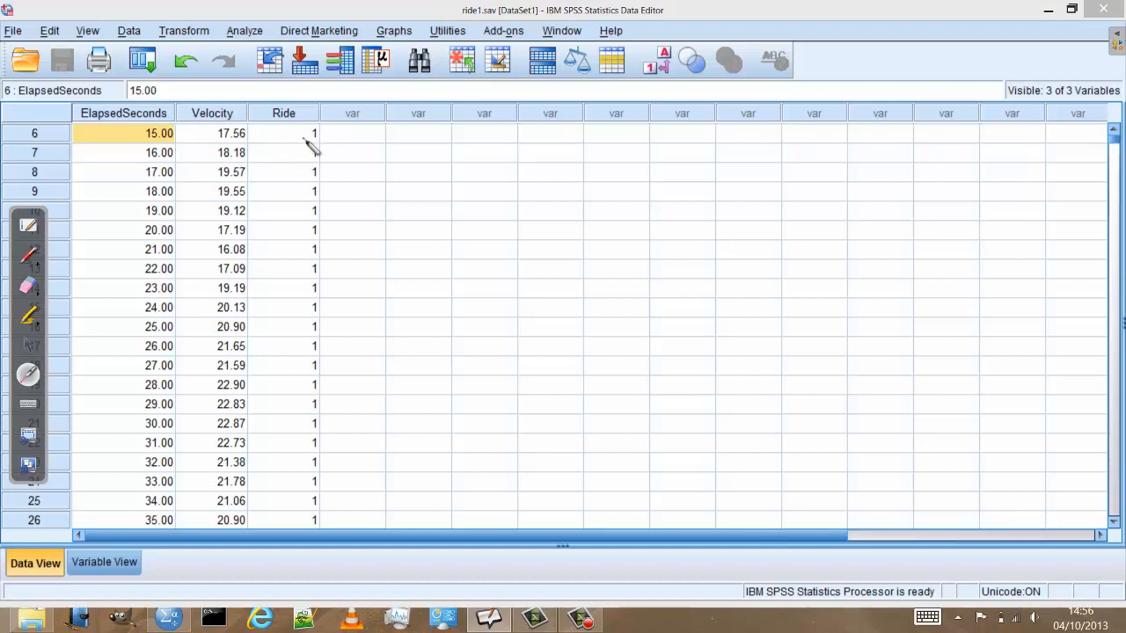
mouse_move(299, 512)
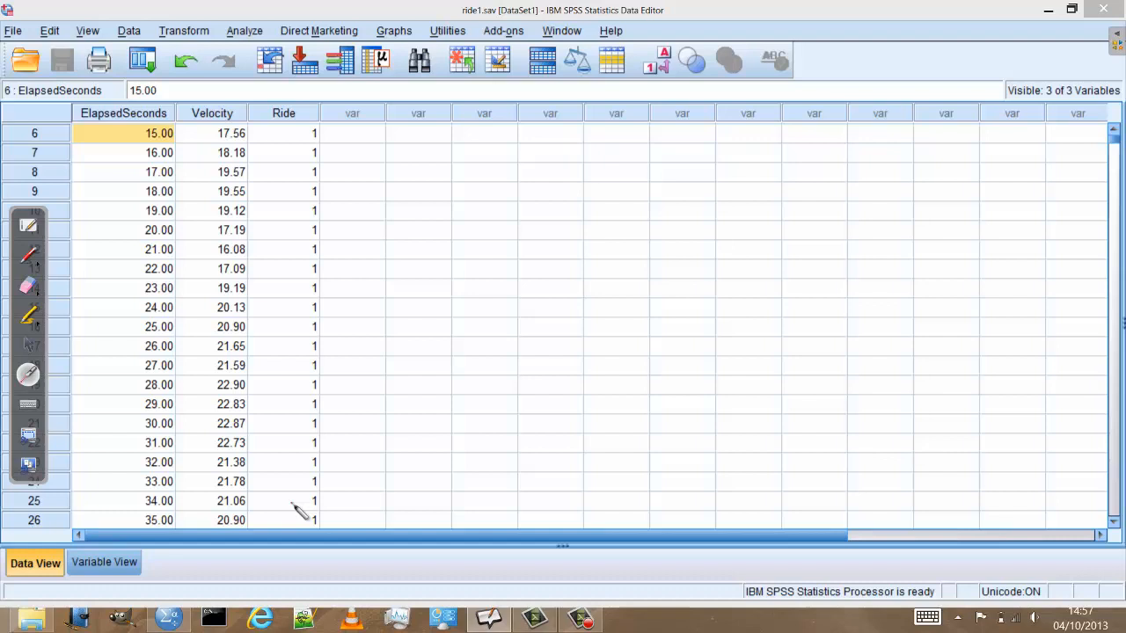
mouse_move(104, 484)
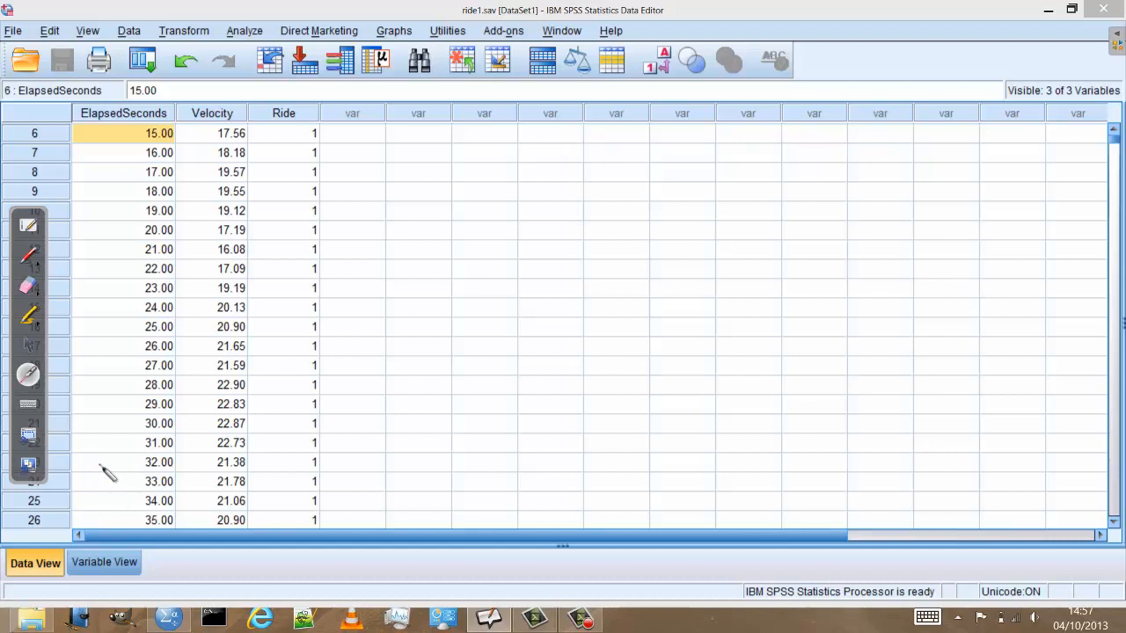
mouse_move(397, 37)
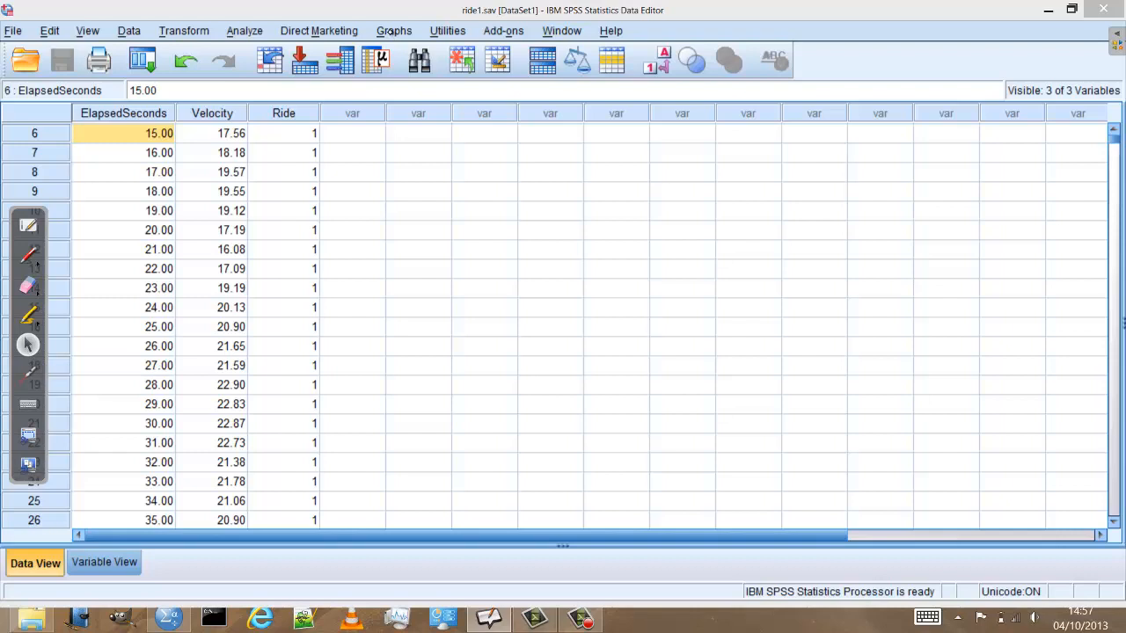
click(211, 112)
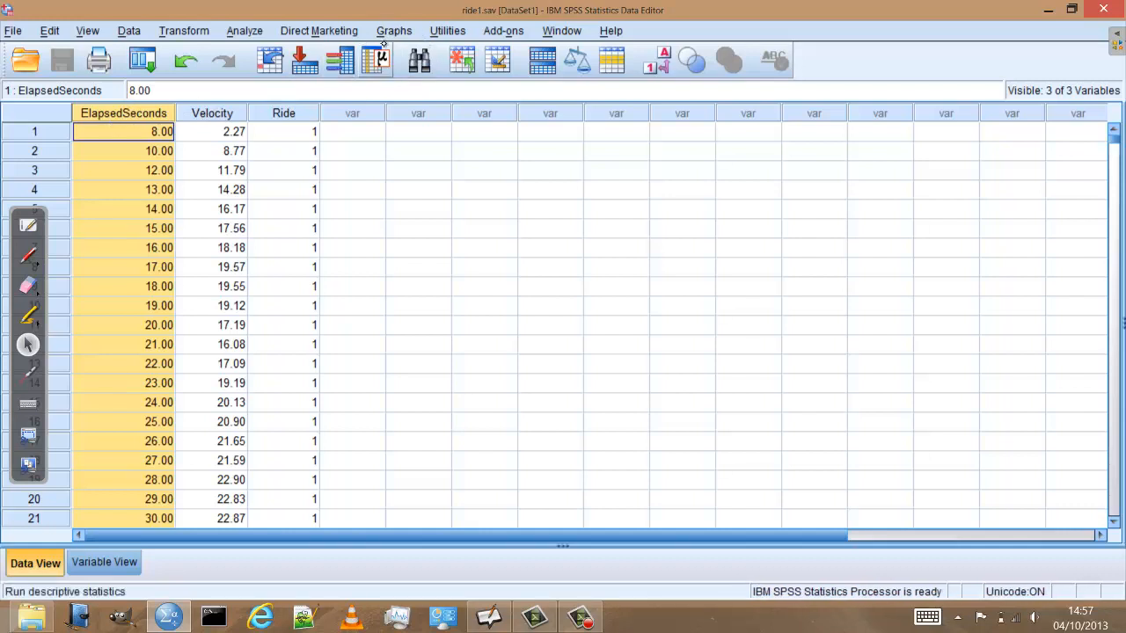
Step: Start the Chart Builder from the Graphs menu for the ride data
click(394, 30)
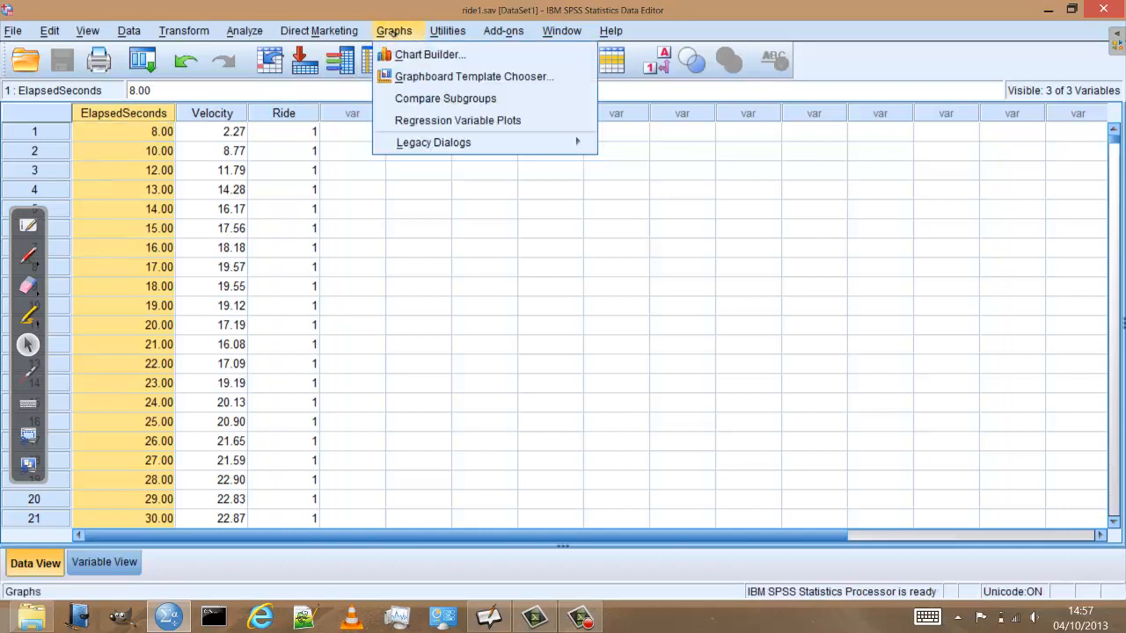
mouse_move(431, 54)
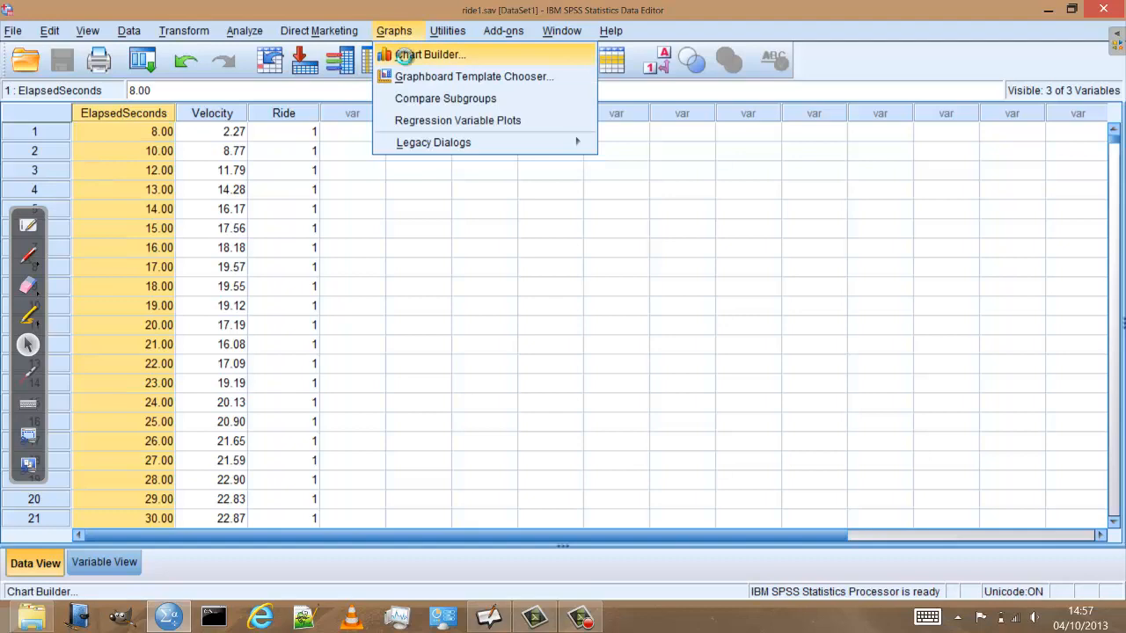
click(429, 55)
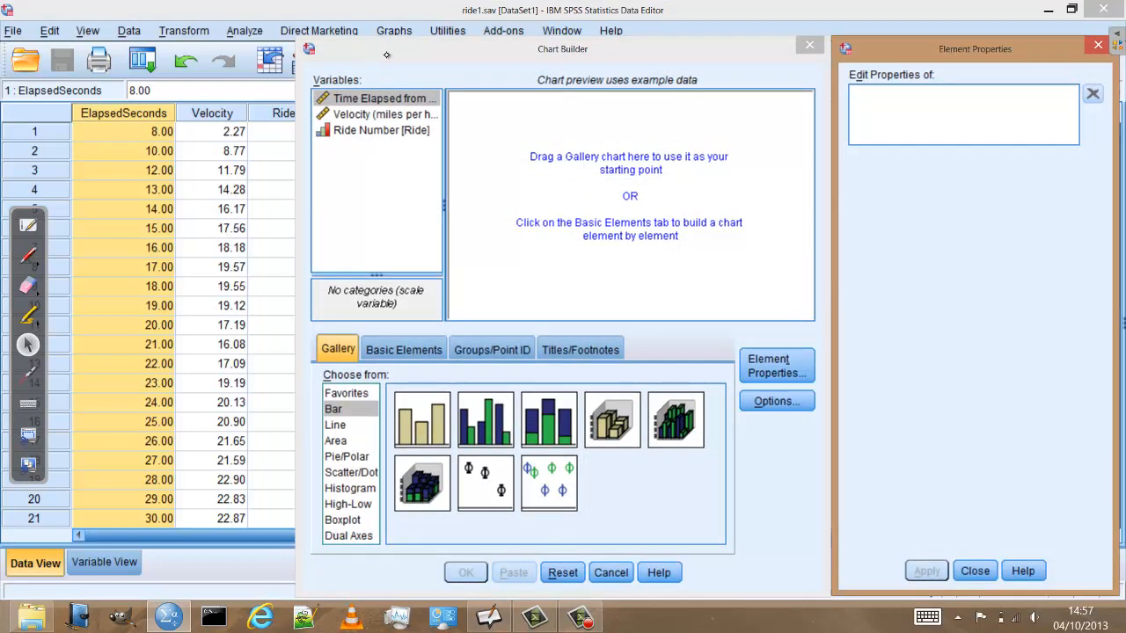
mouse_move(400, 56)
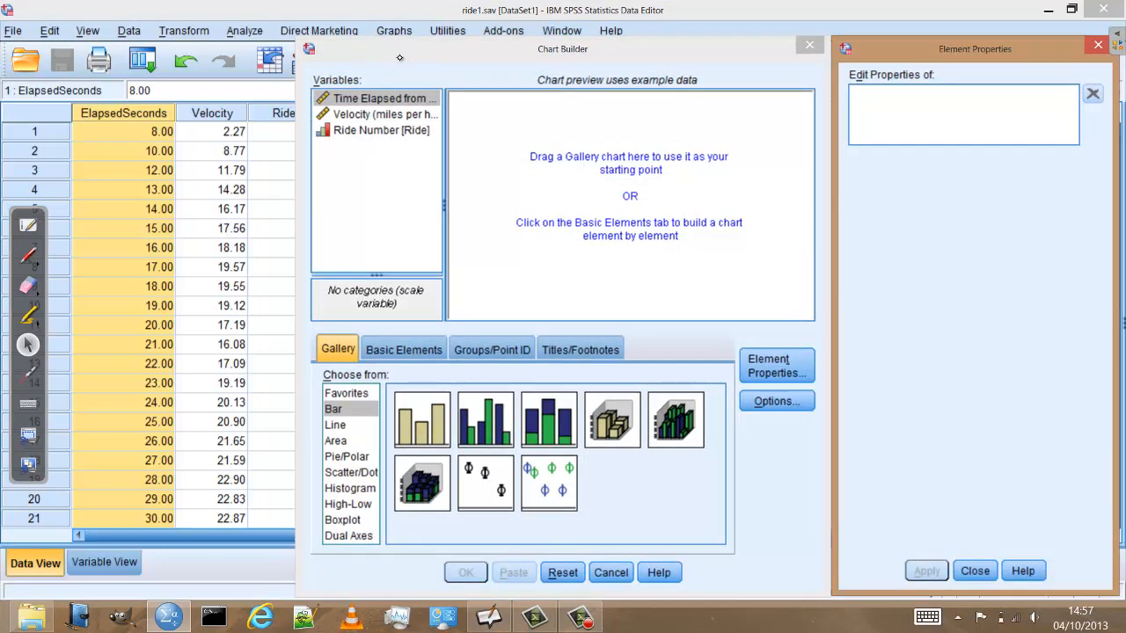
mouse_move(655, 493)
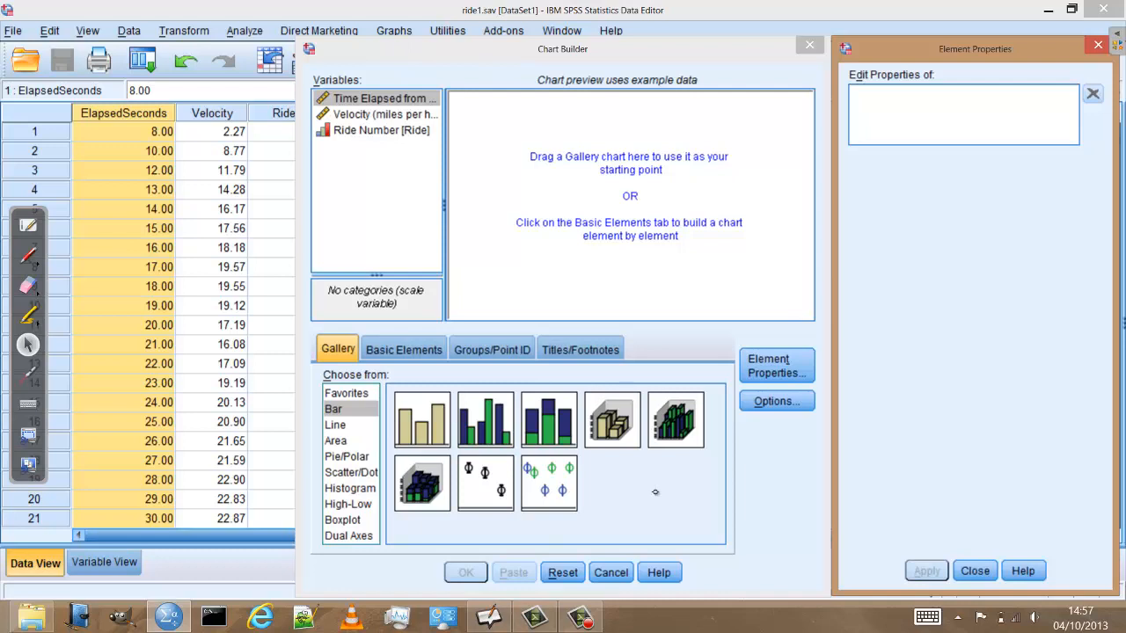
mouse_move(401, 207)
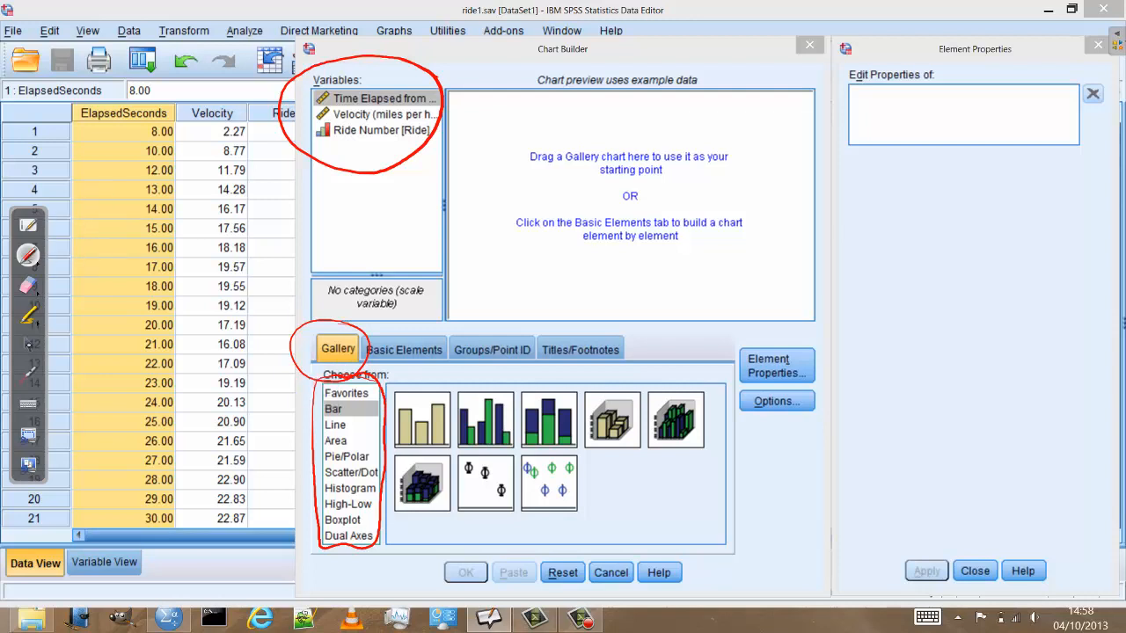
mouse_move(28, 343)
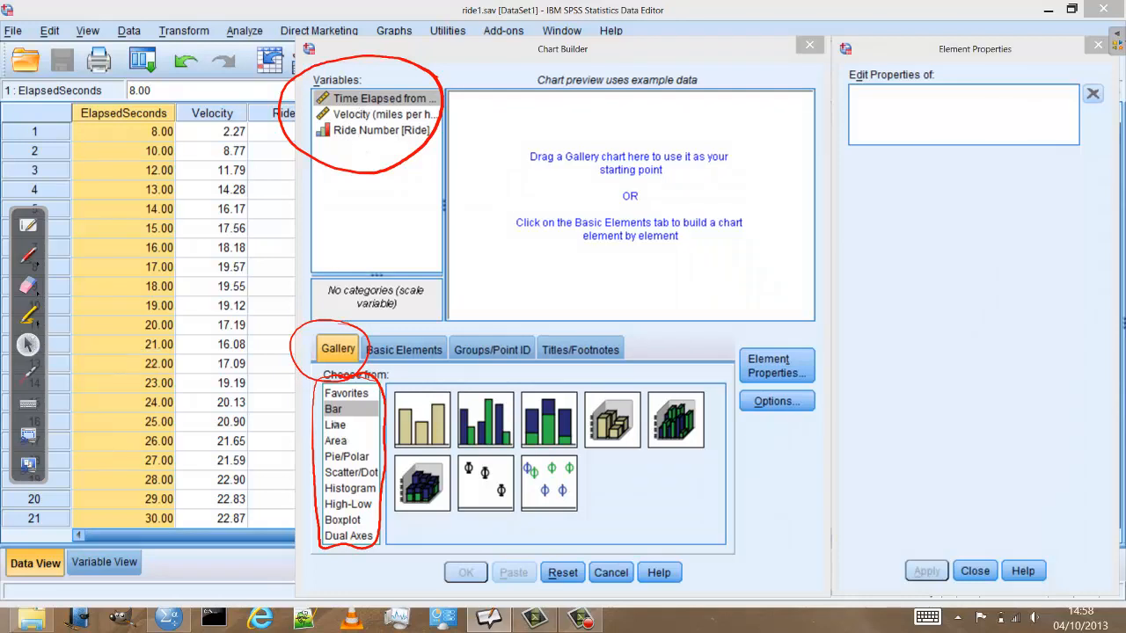
Step: Place a Simple Line chart from the Line gallery onto the preview canvas
click(334, 424)
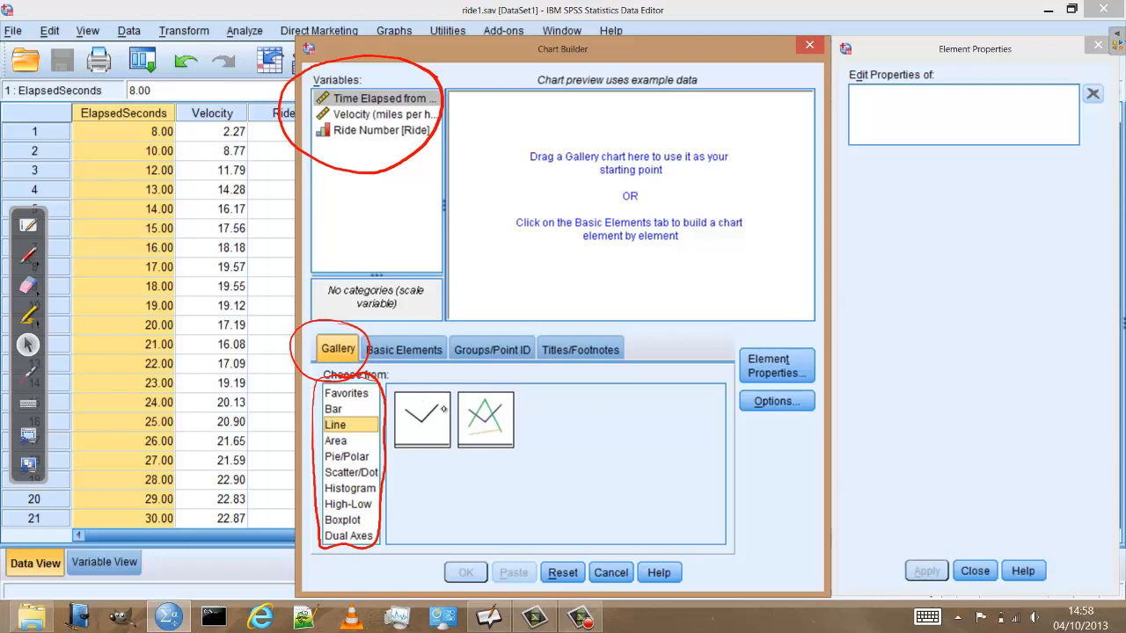
mouse_move(422, 421)
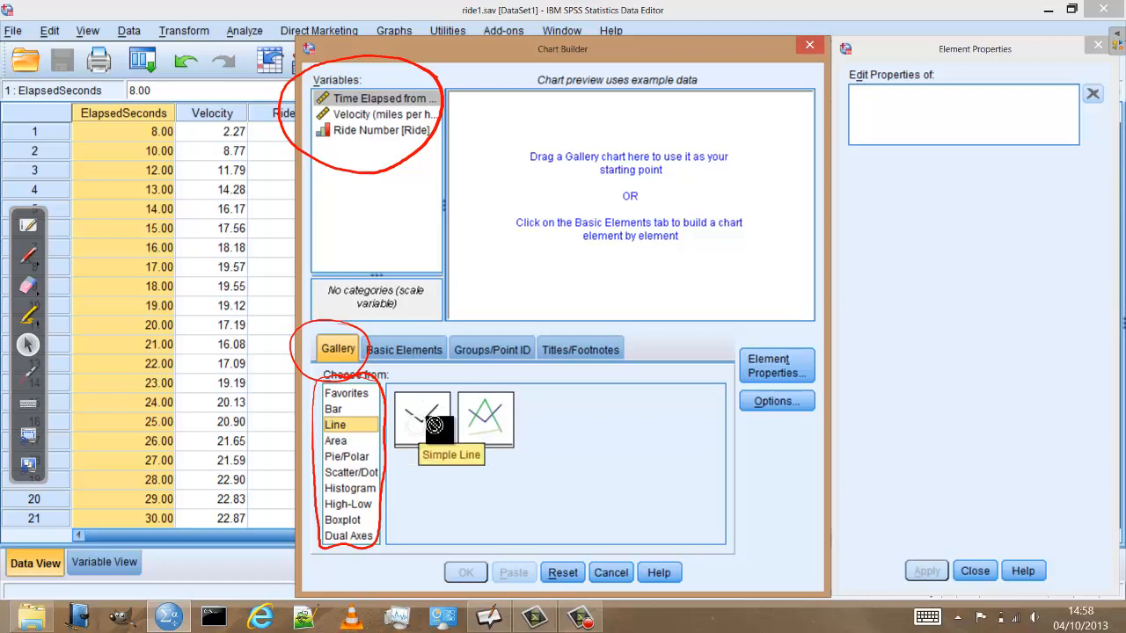
drag(422, 418, 581, 184)
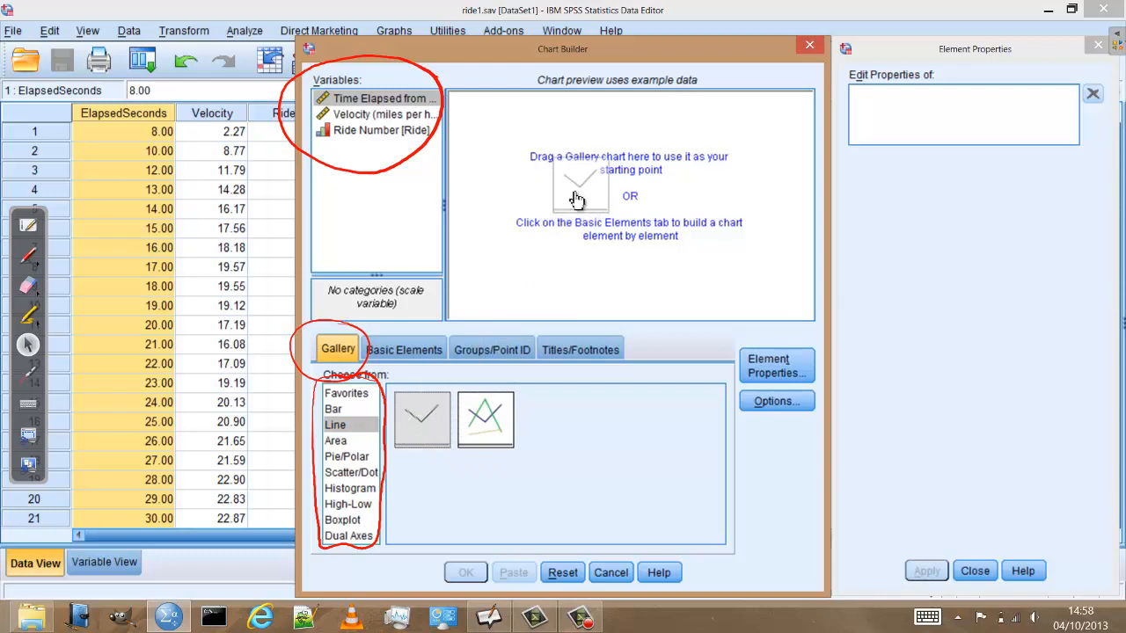
drag(422, 419, 605, 208)
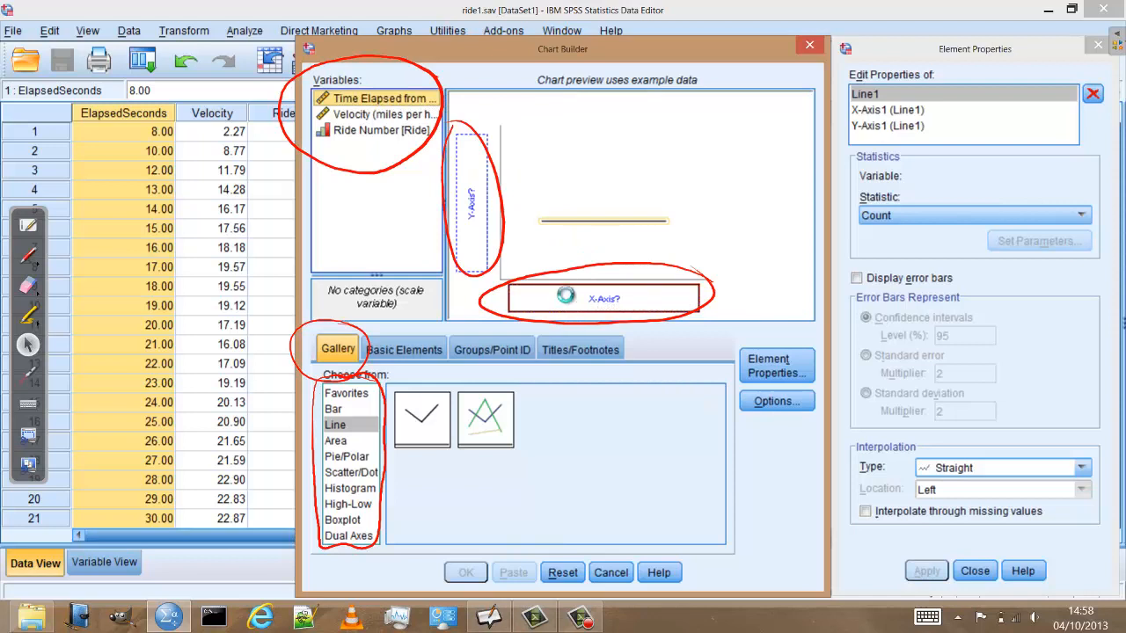
Step: Assign Time Elapsed from Start to the X-axis and Velocity to the Y-axis, then build the chart
drag(378, 98, 605, 299)
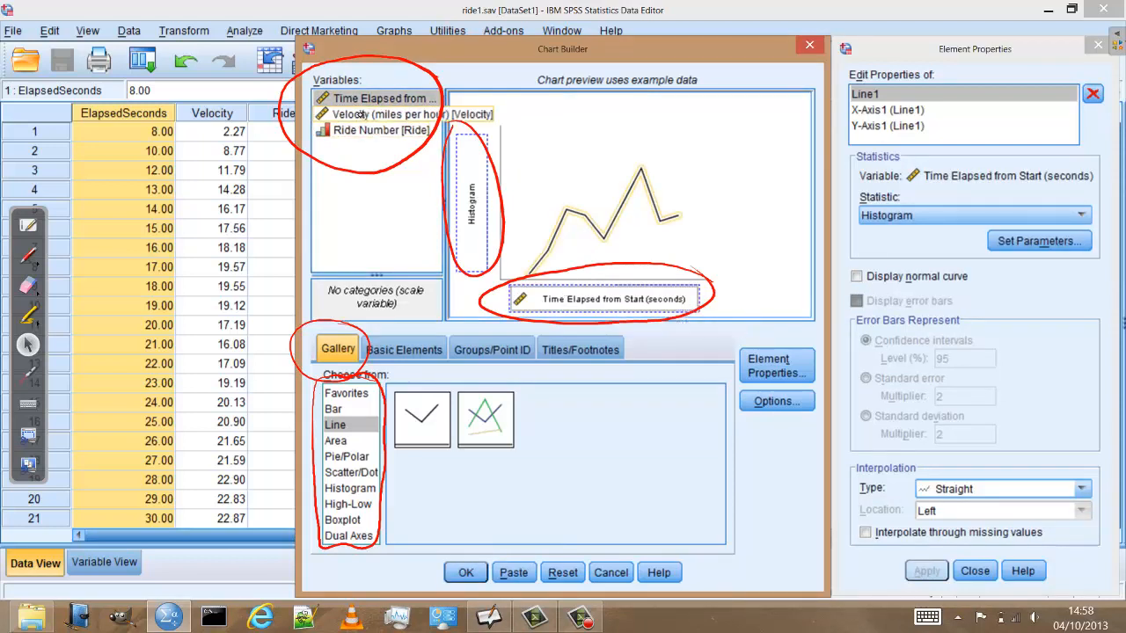
click(380, 115)
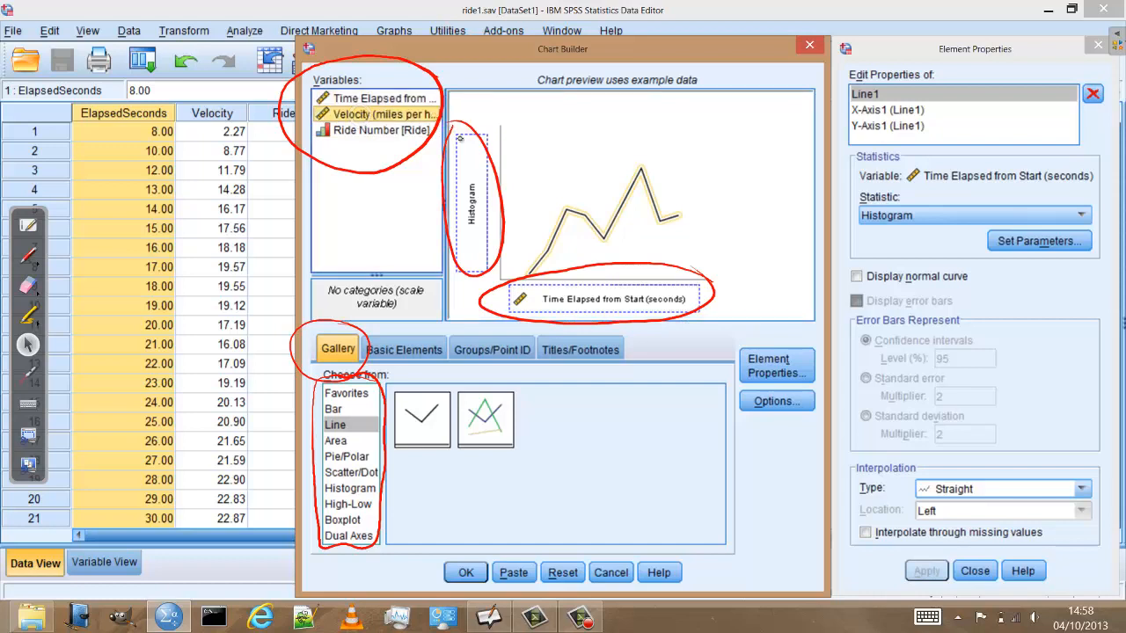
right_click(378, 114)
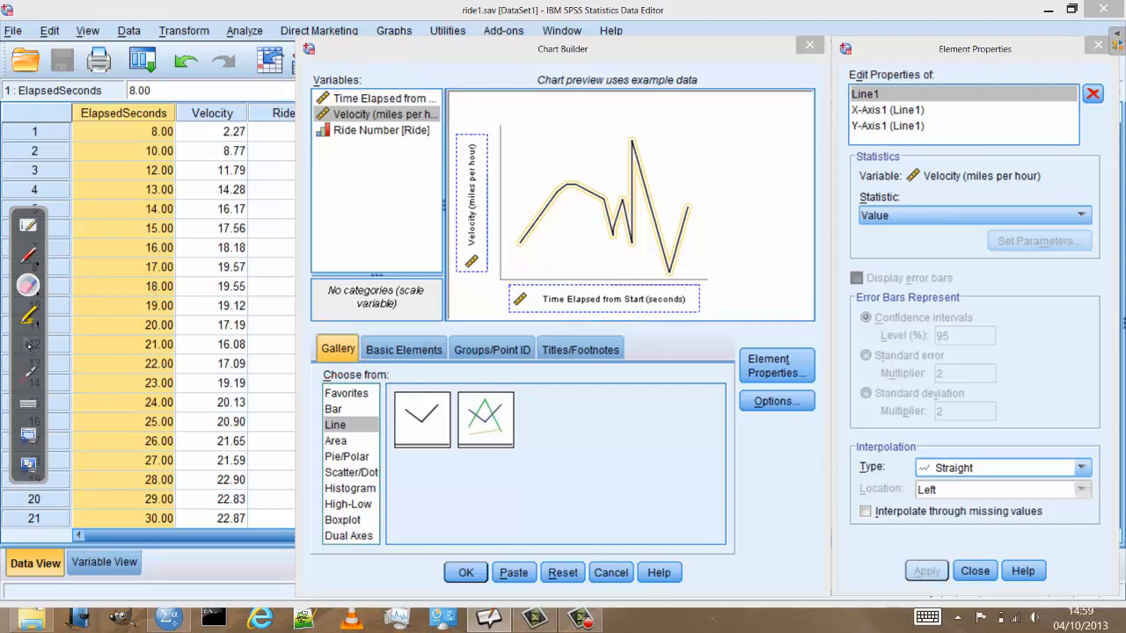
mouse_move(28, 345)
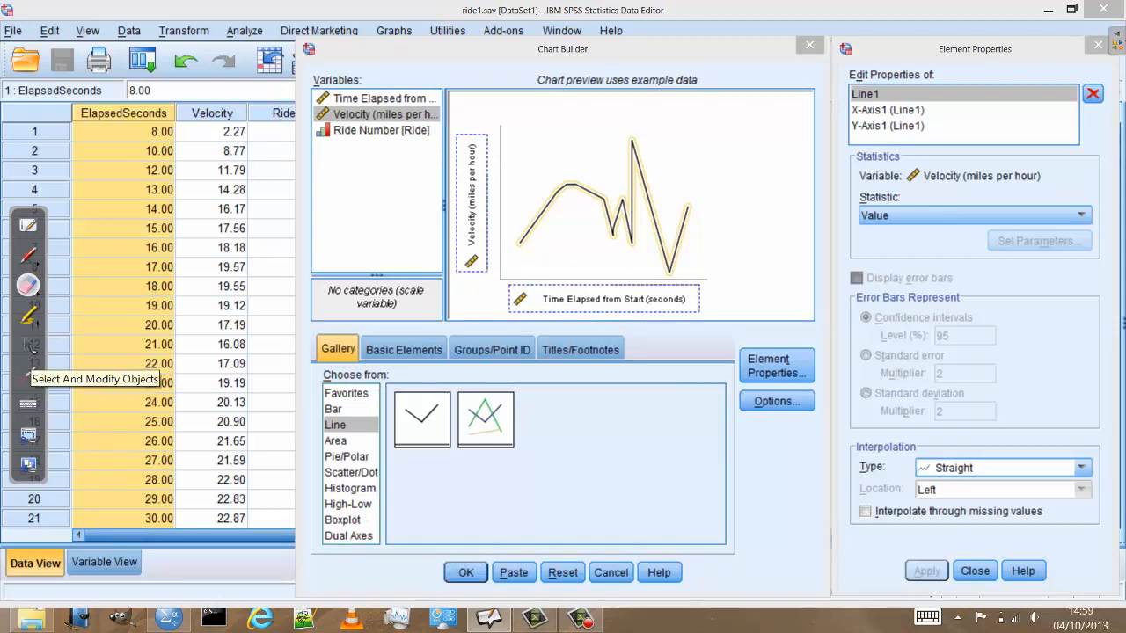
click(464, 572)
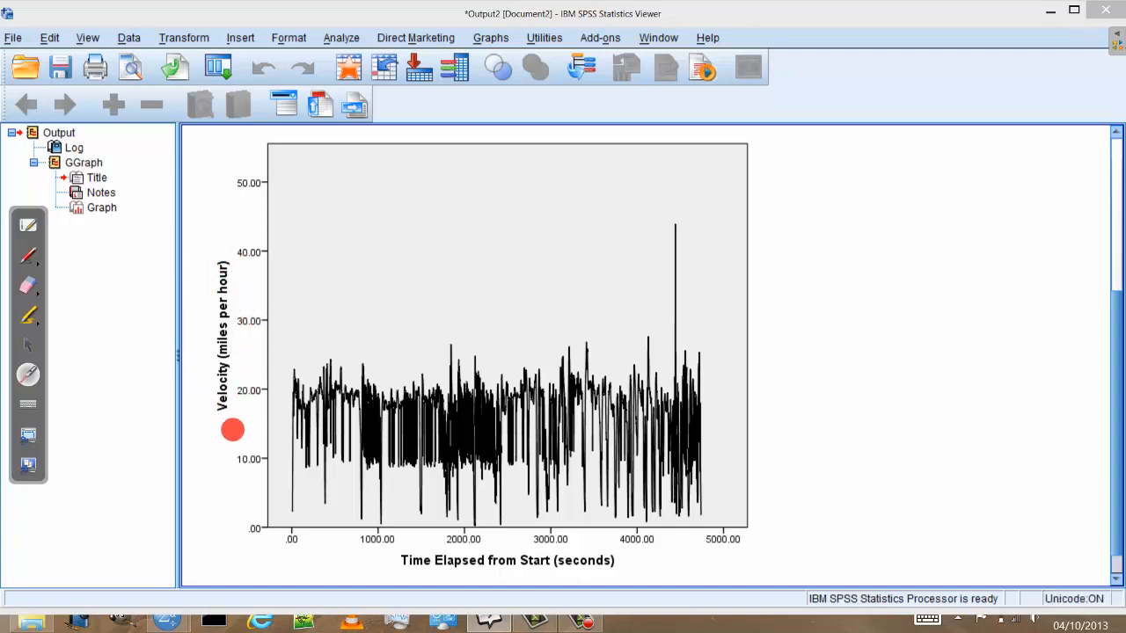
mouse_move(383, 566)
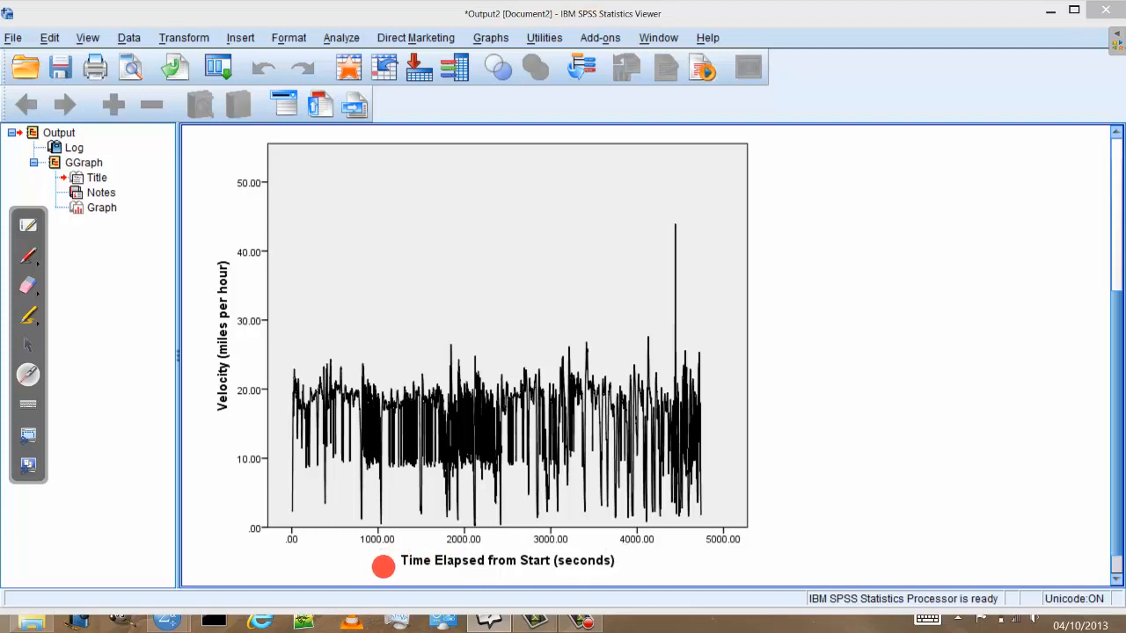
mouse_move(225, 264)
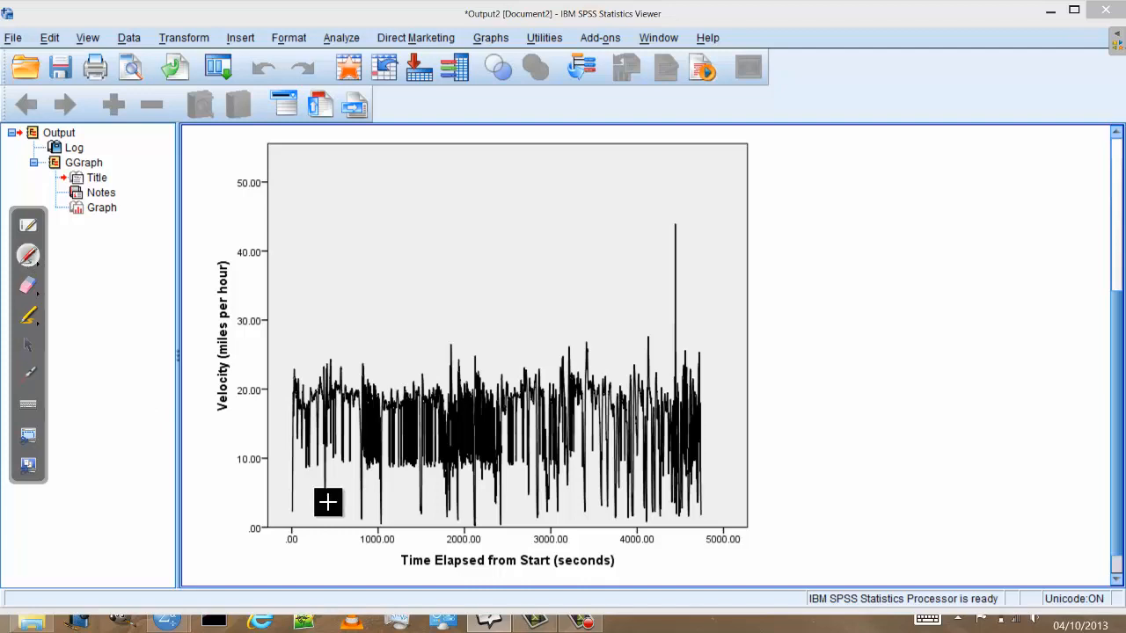
mouse_move(290, 503)
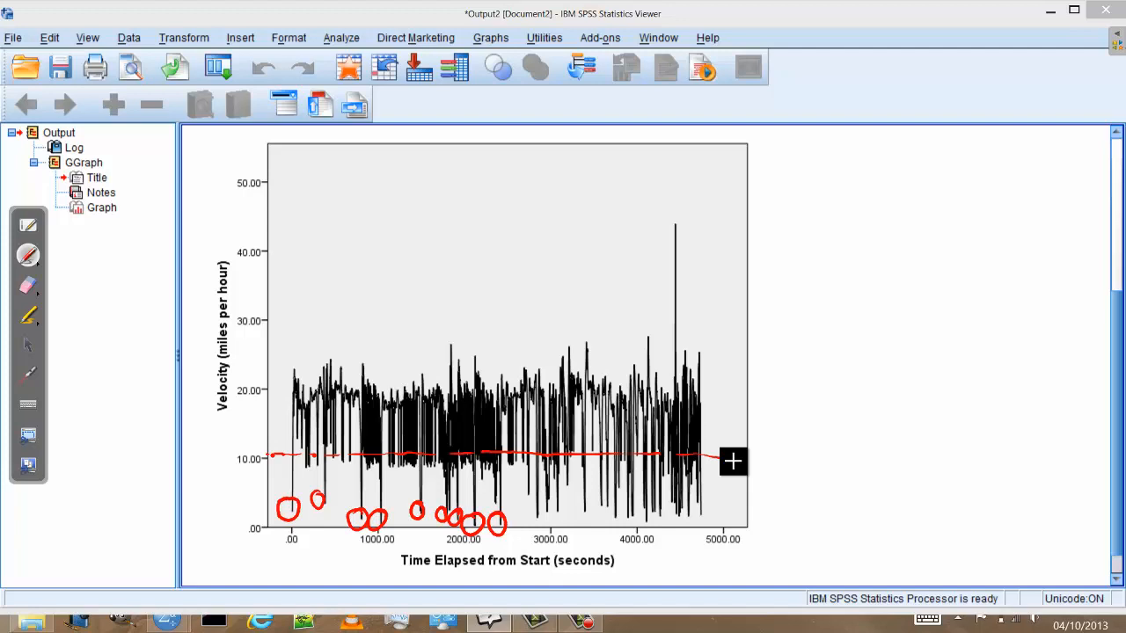
mouse_move(58, 325)
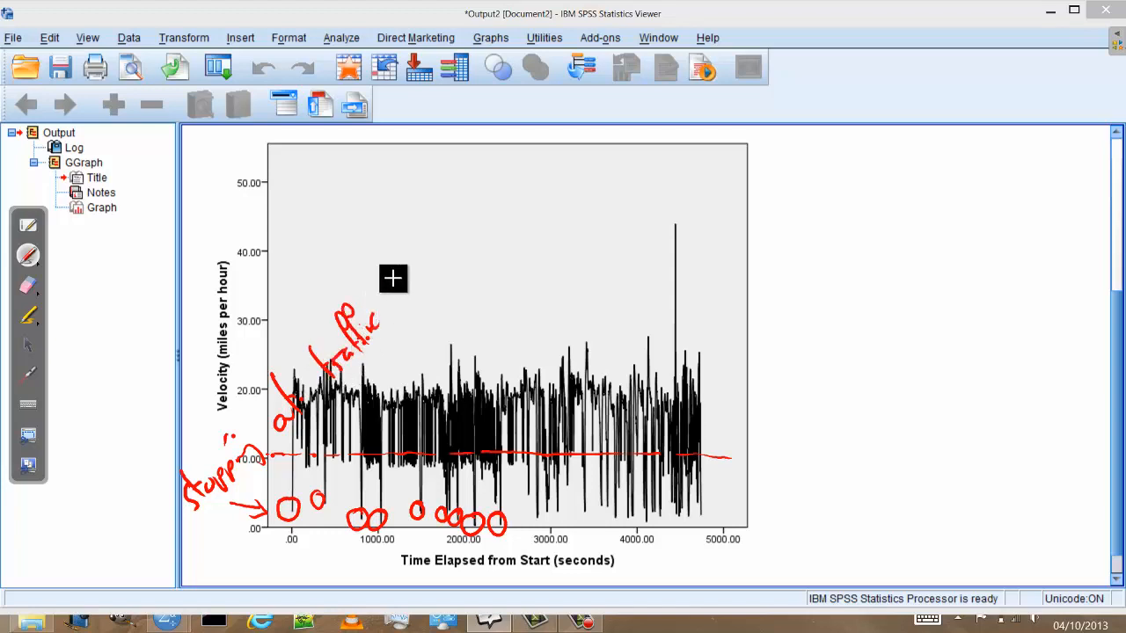
Step: Continue the handwritten 'stopped at traffic lights' note in red ink
drag(394, 278, 436, 267)
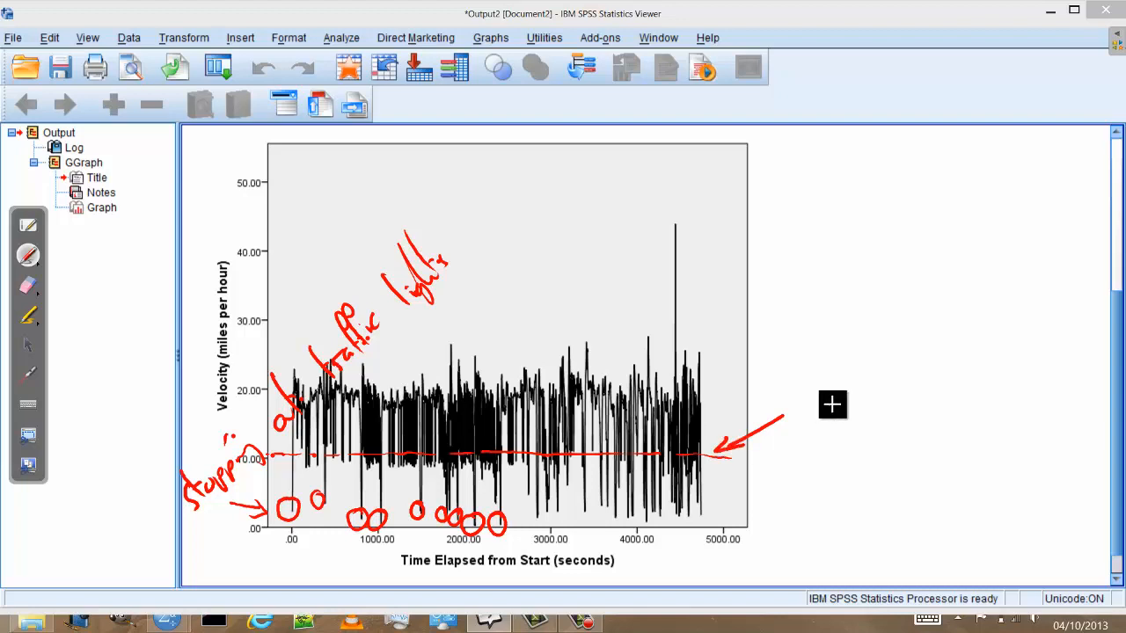
mouse_move(799, 384)
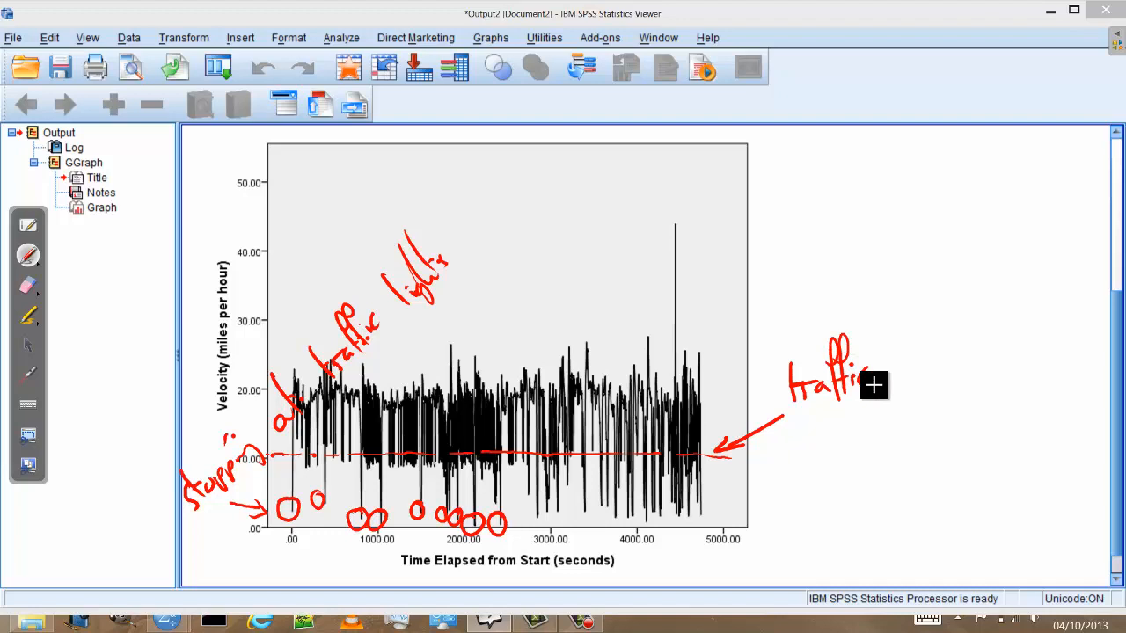
mouse_move(429, 540)
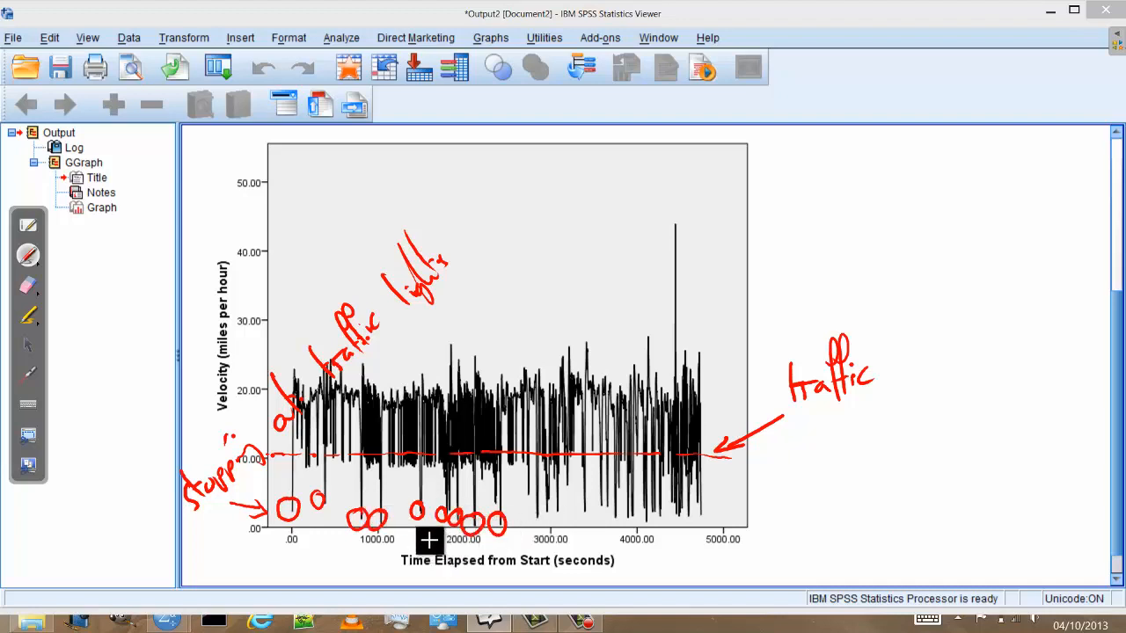
mouse_move(162, 521)
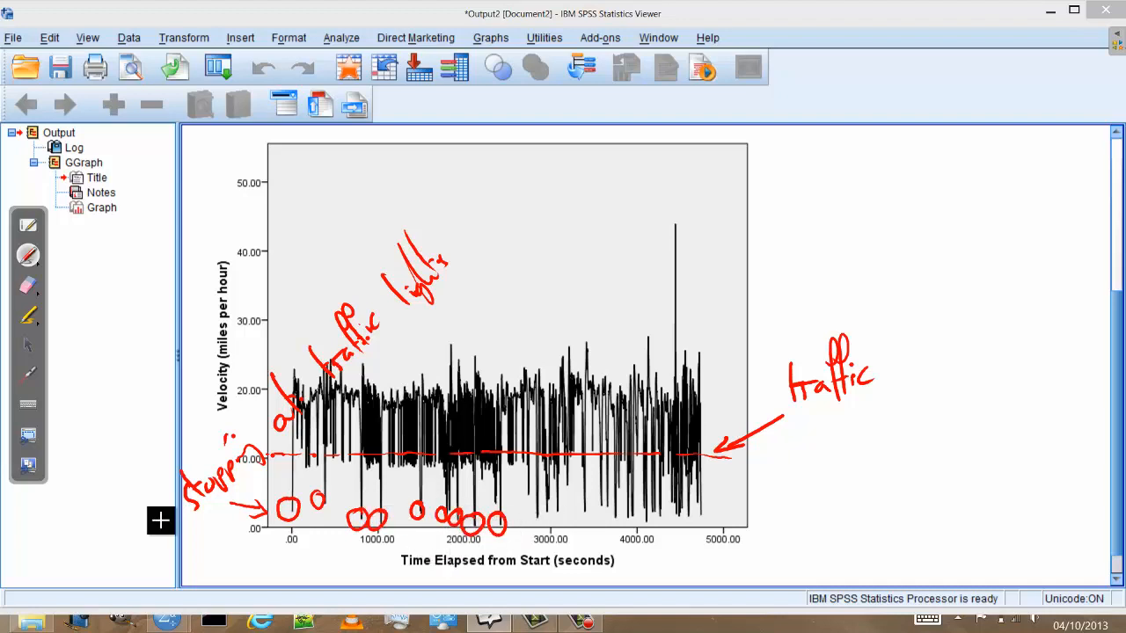
mouse_move(809, 405)
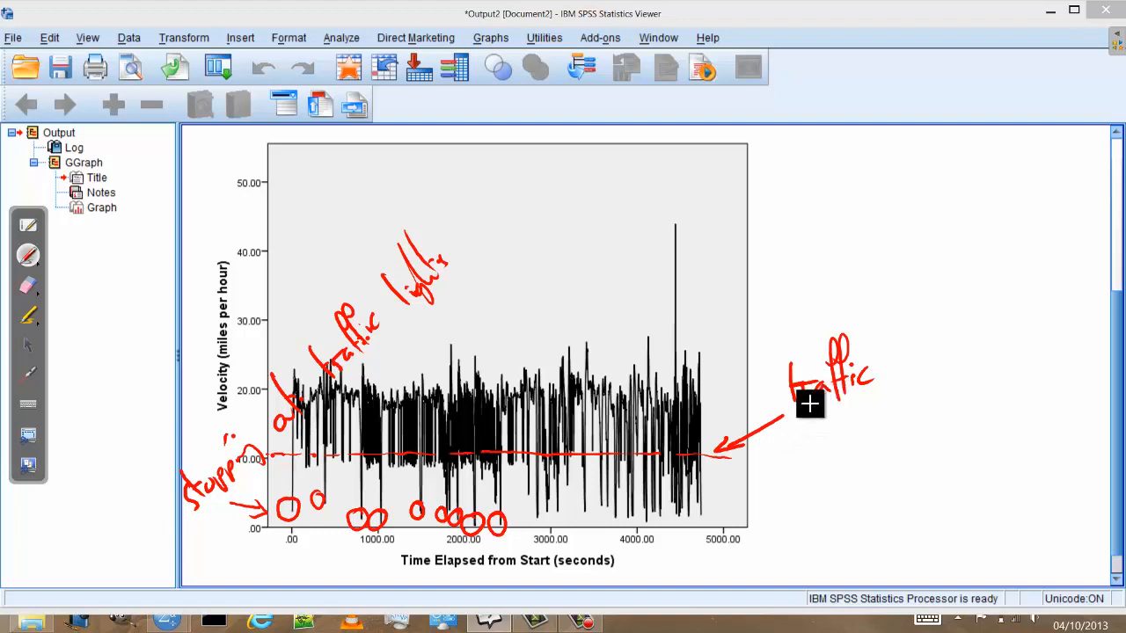
mouse_move(918, 419)
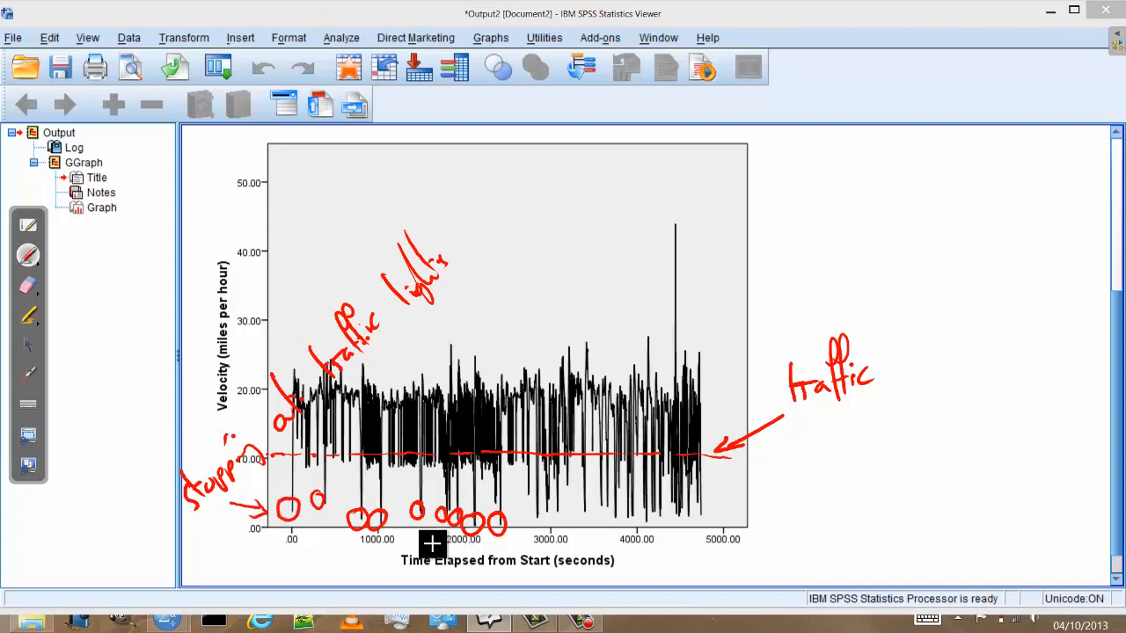
mouse_move(525, 507)
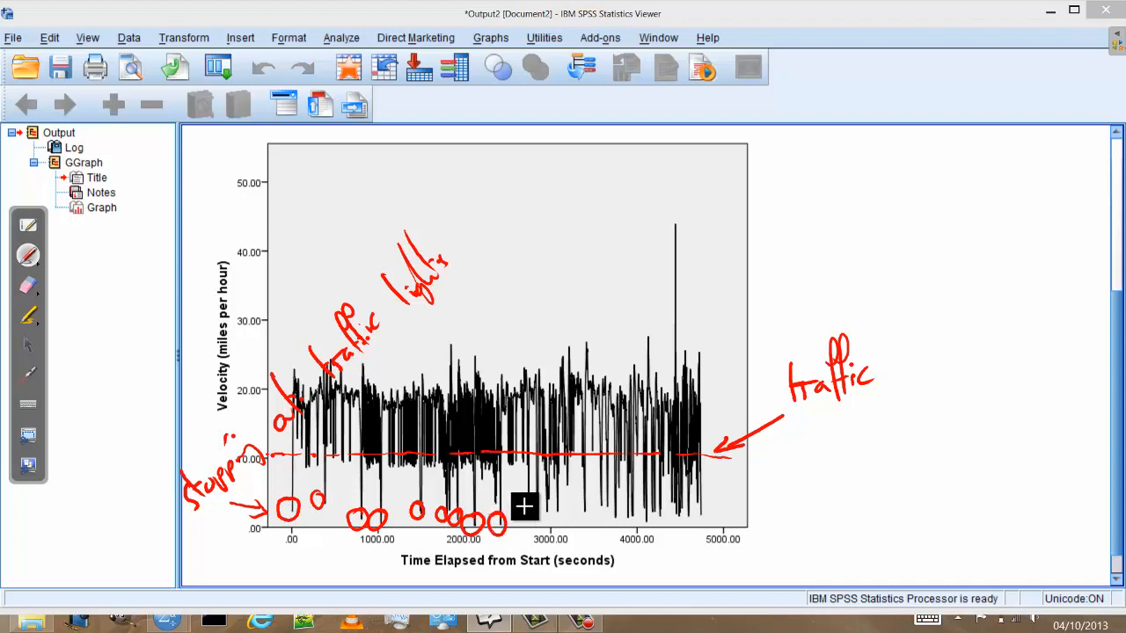
mouse_move(681, 519)
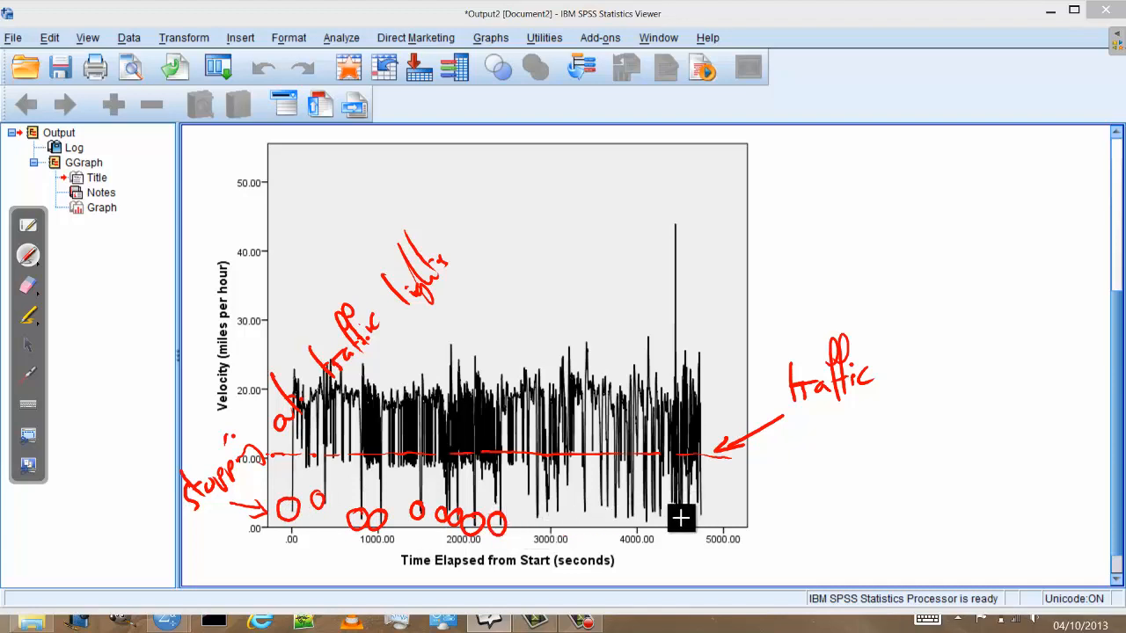
mouse_move(711, 524)
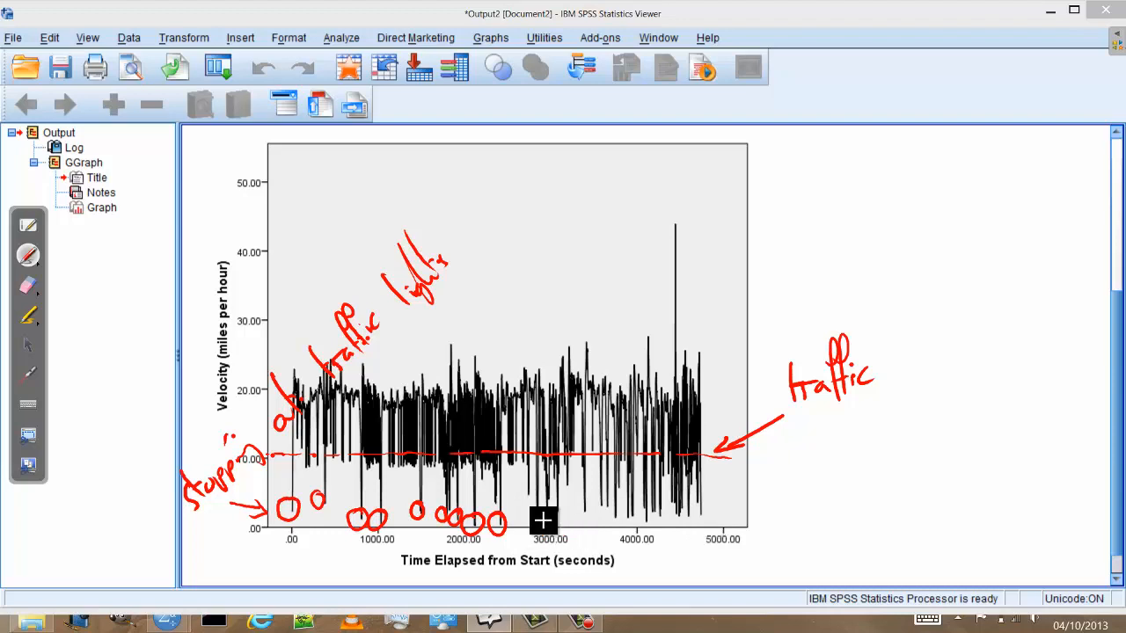
mouse_move(561, 508)
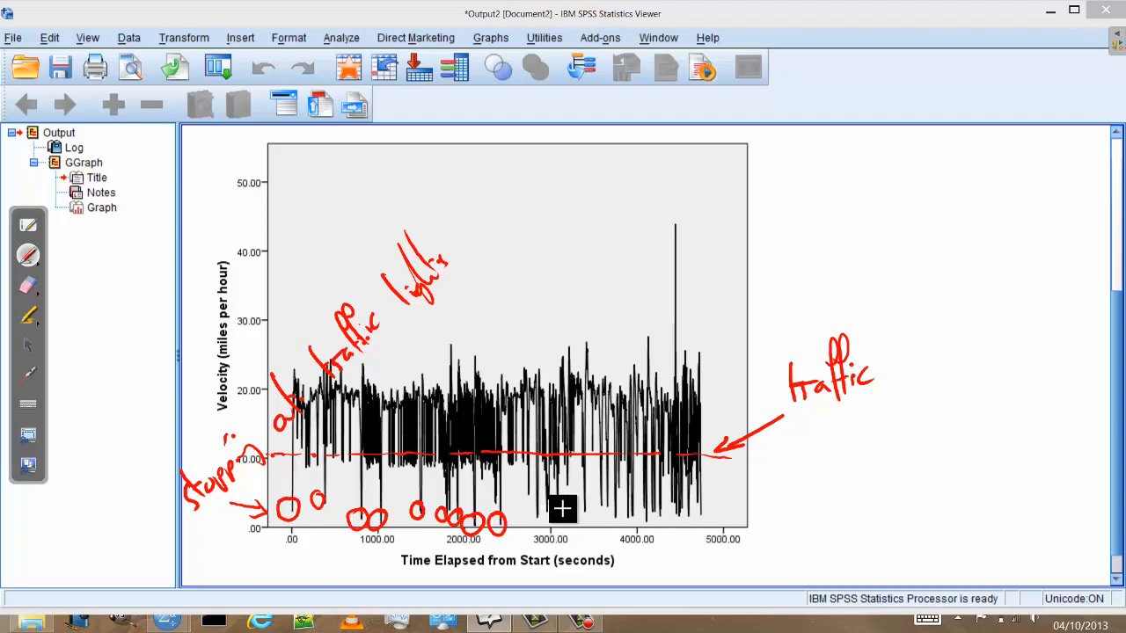
mouse_move(308, 413)
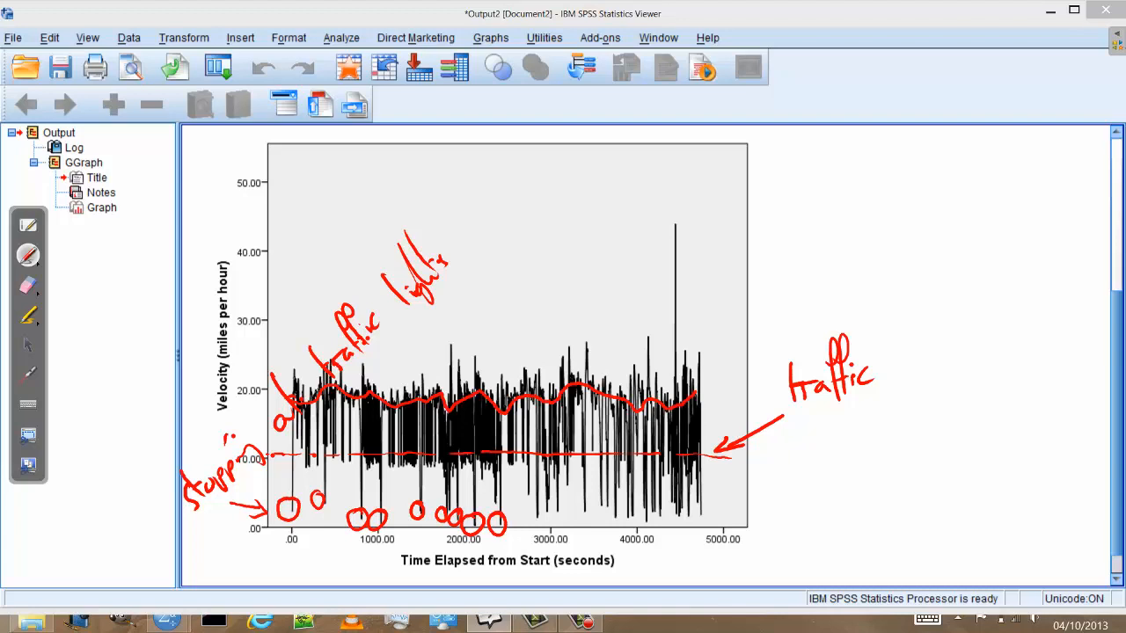
mouse_move(724, 408)
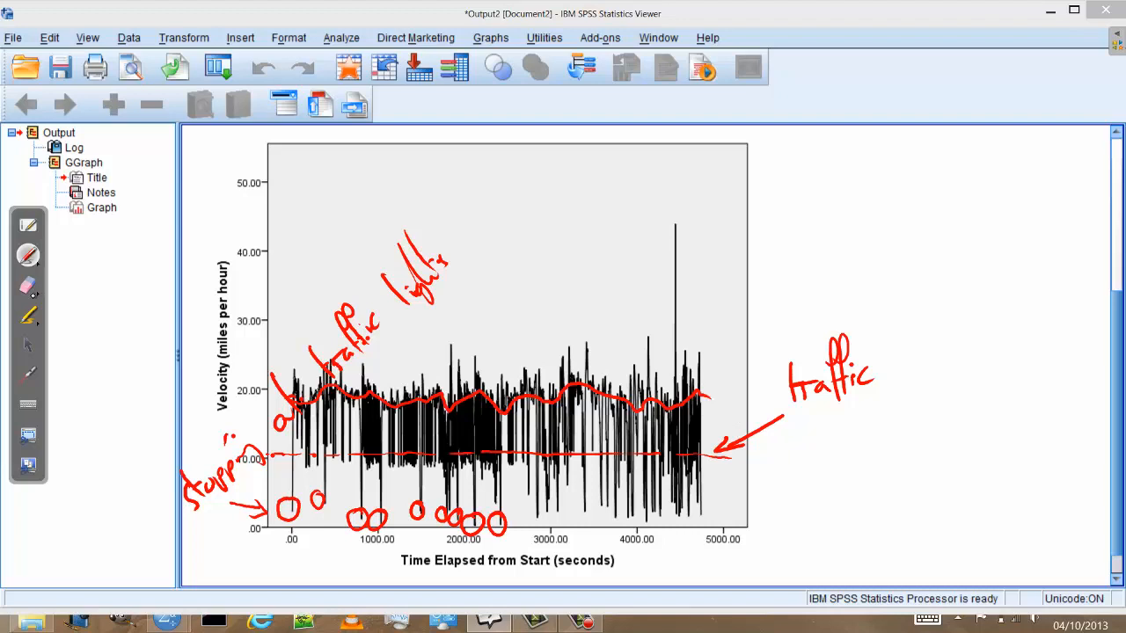
mouse_move(29, 285)
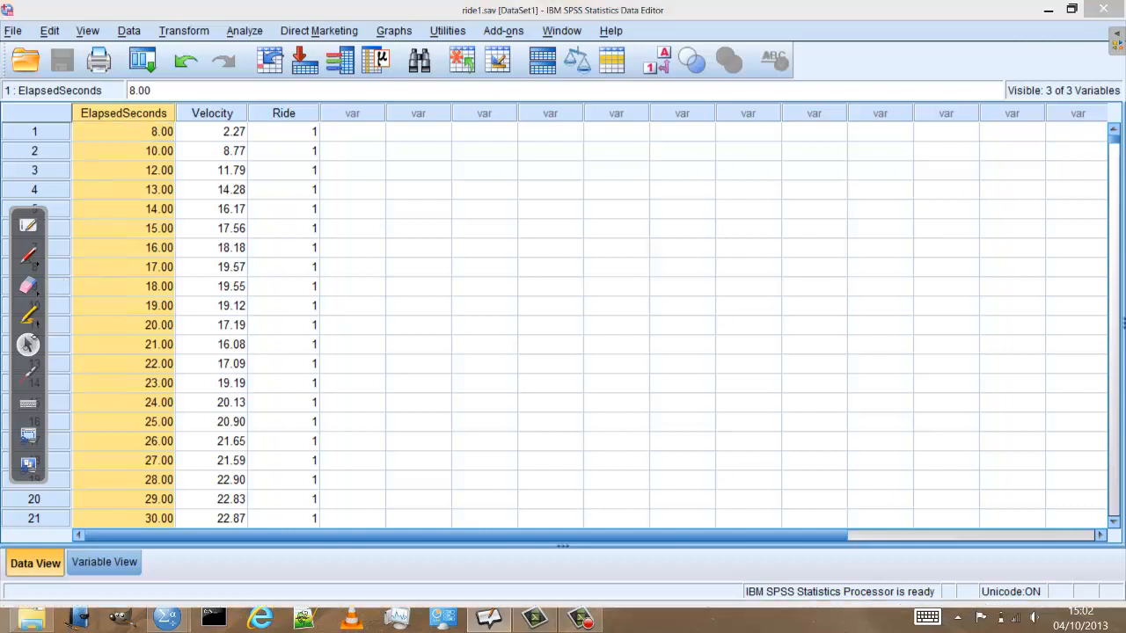
Step: Reopen the Chart Builder from the Graphs menu for a new chart
click(394, 32)
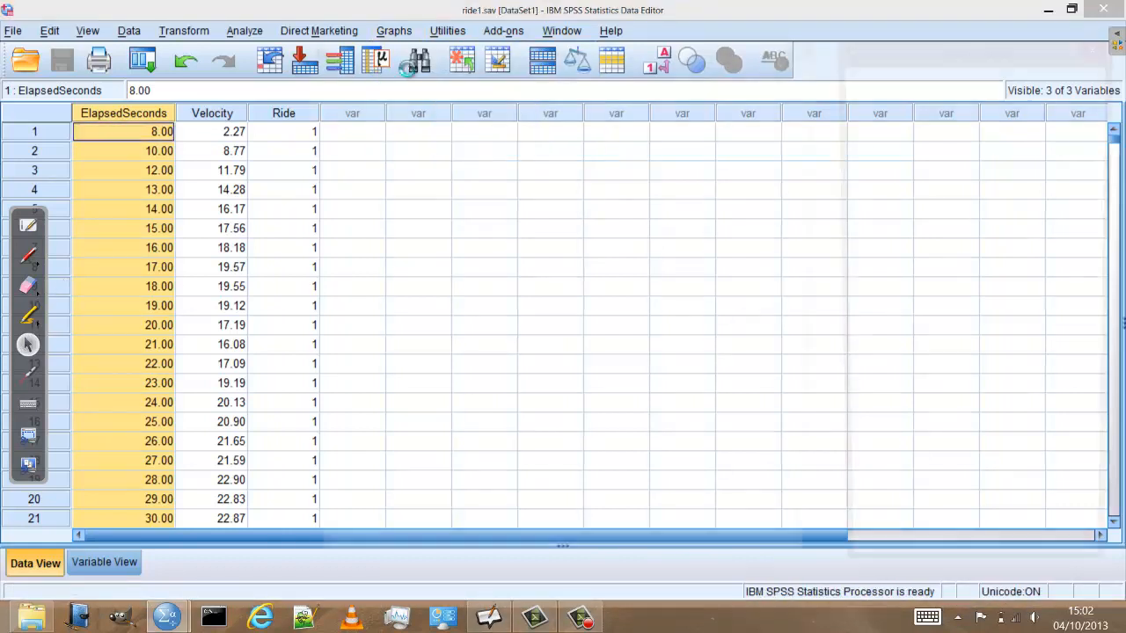
click(394, 30)
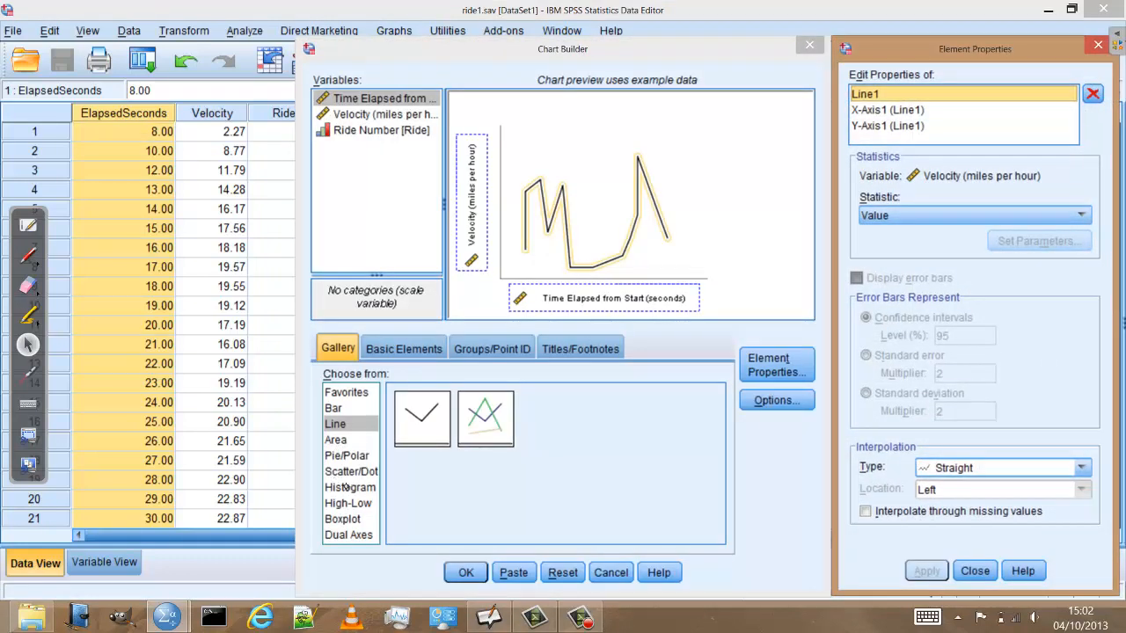
Step: Build a simple histogram with Velocity (miles per hour) as the x-axis variable
click(350, 488)
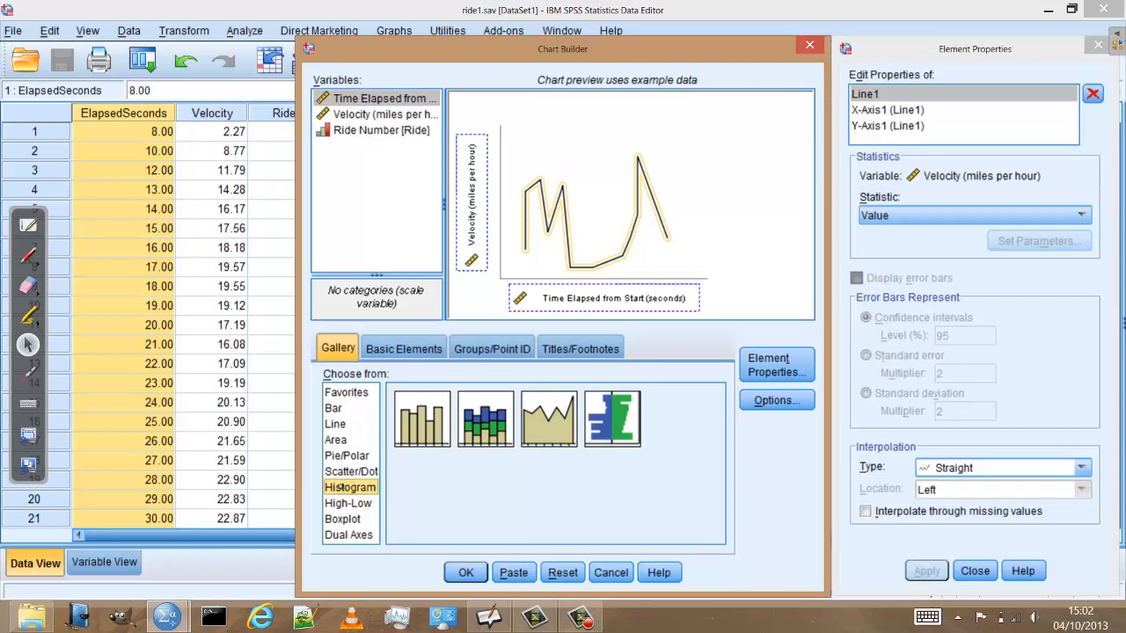
mouse_move(399, 480)
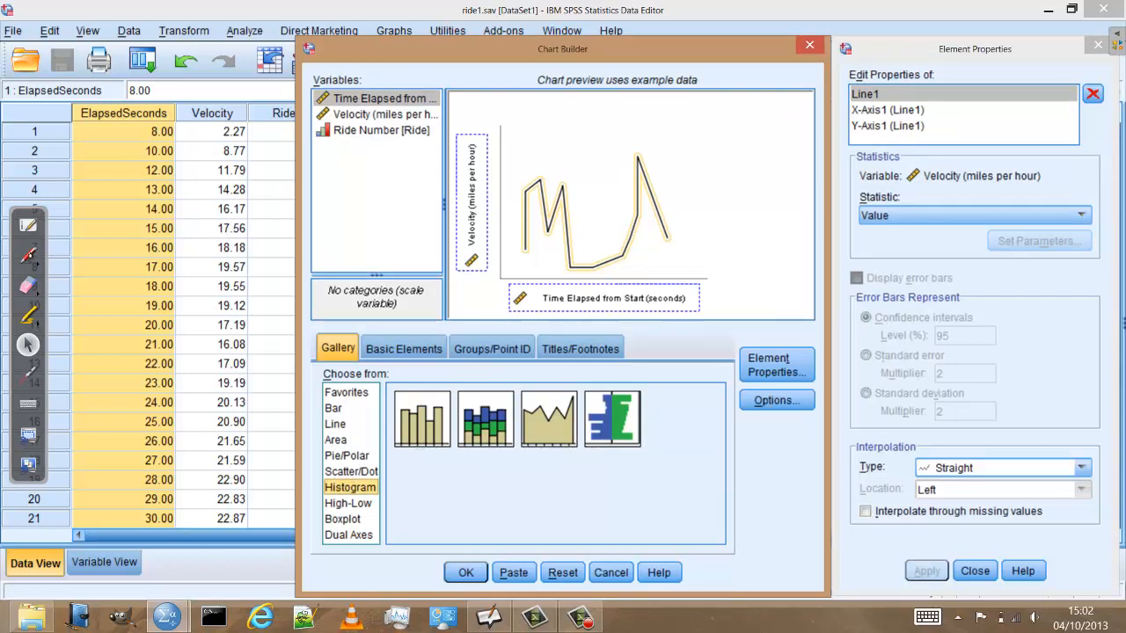
click(421, 419)
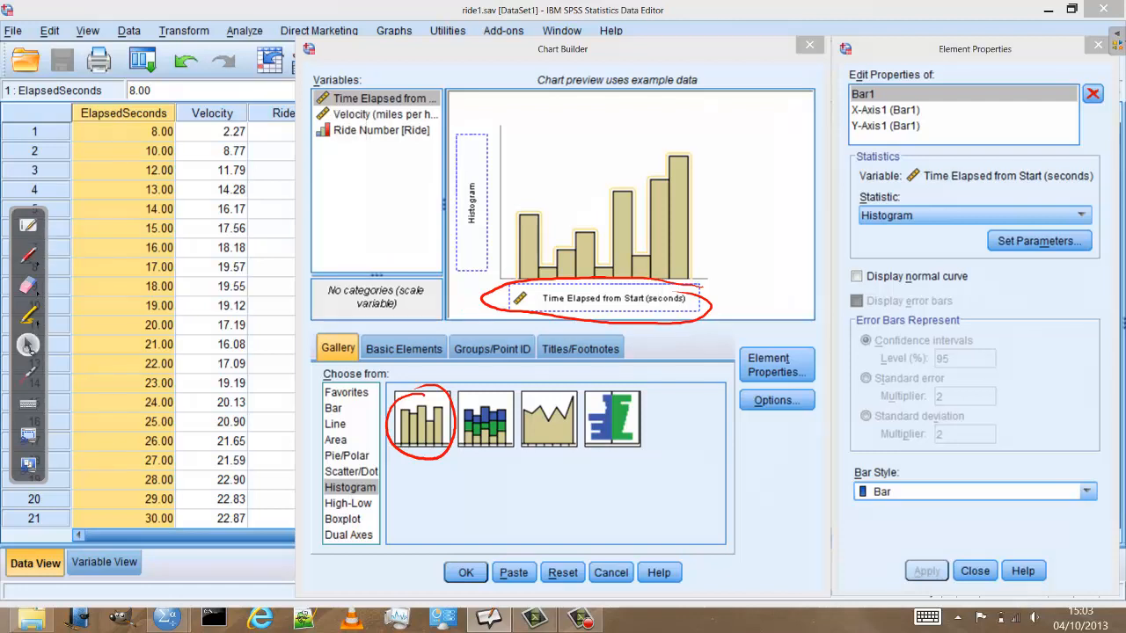
click(383, 114)
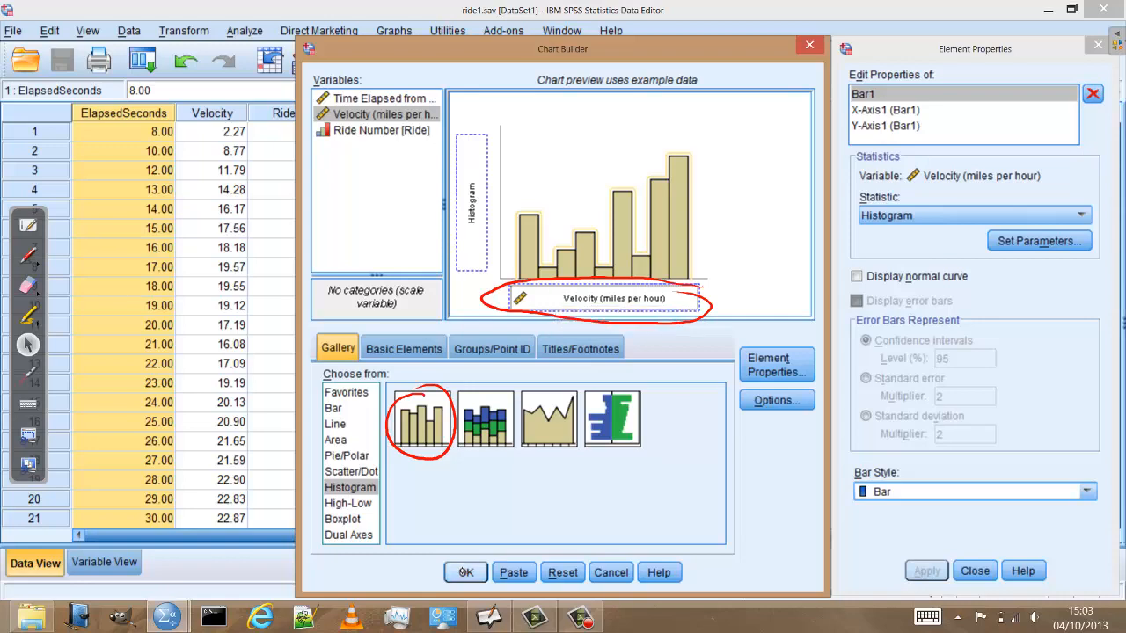
click(464, 573)
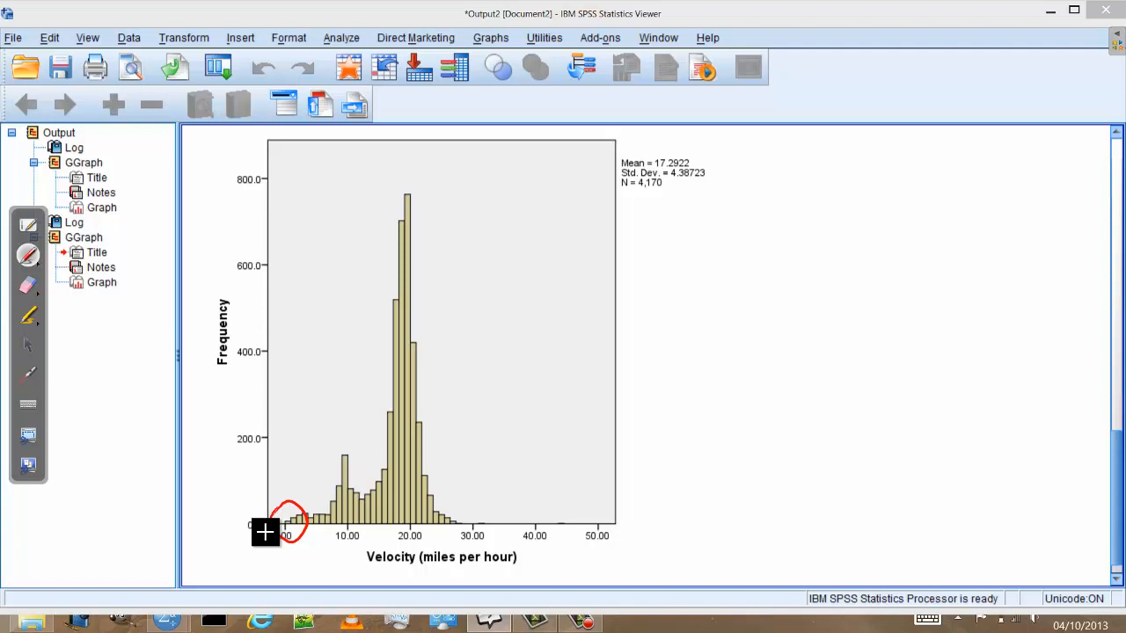
mouse_move(313, 513)
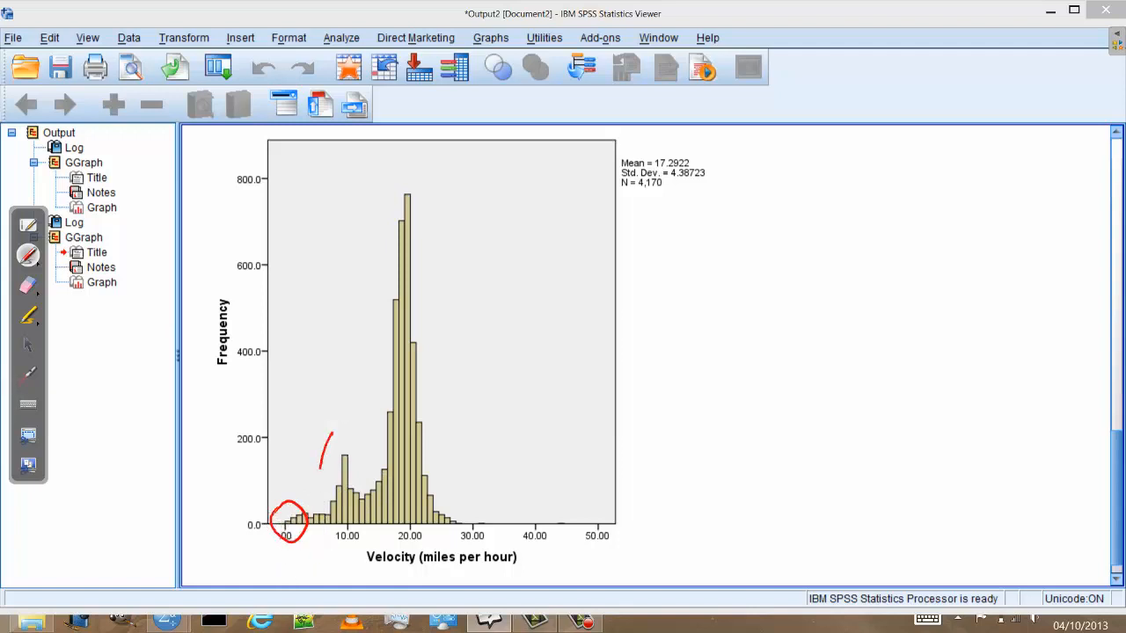
Step: Circle the small cluster of velocity bars near 10 mph in red
drag(343, 431, 343, 537)
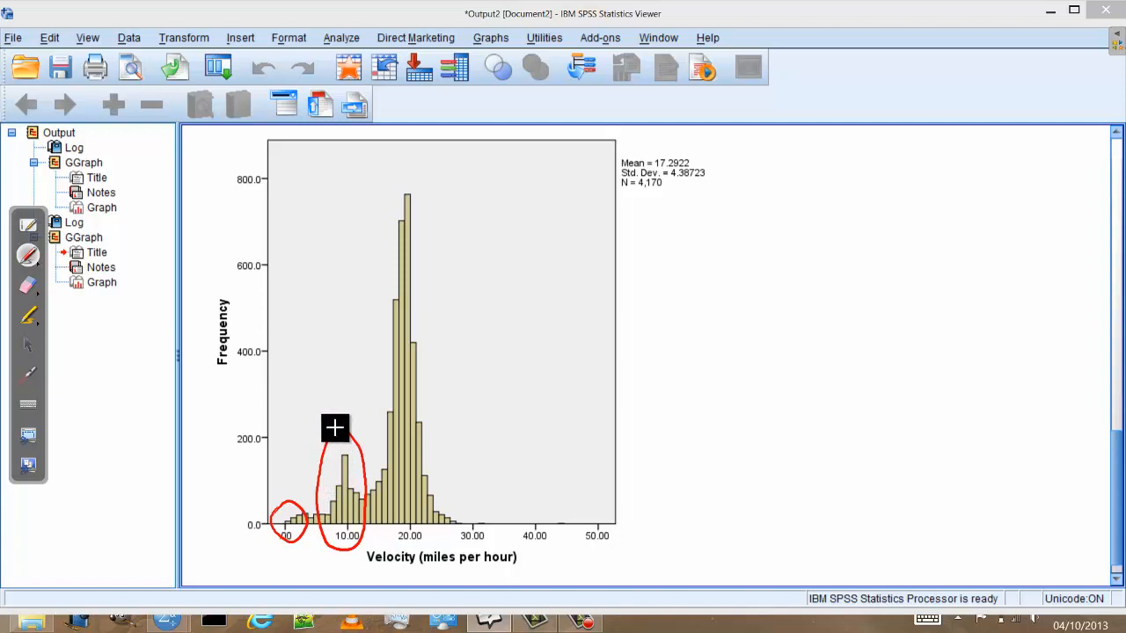
mouse_move(415, 176)
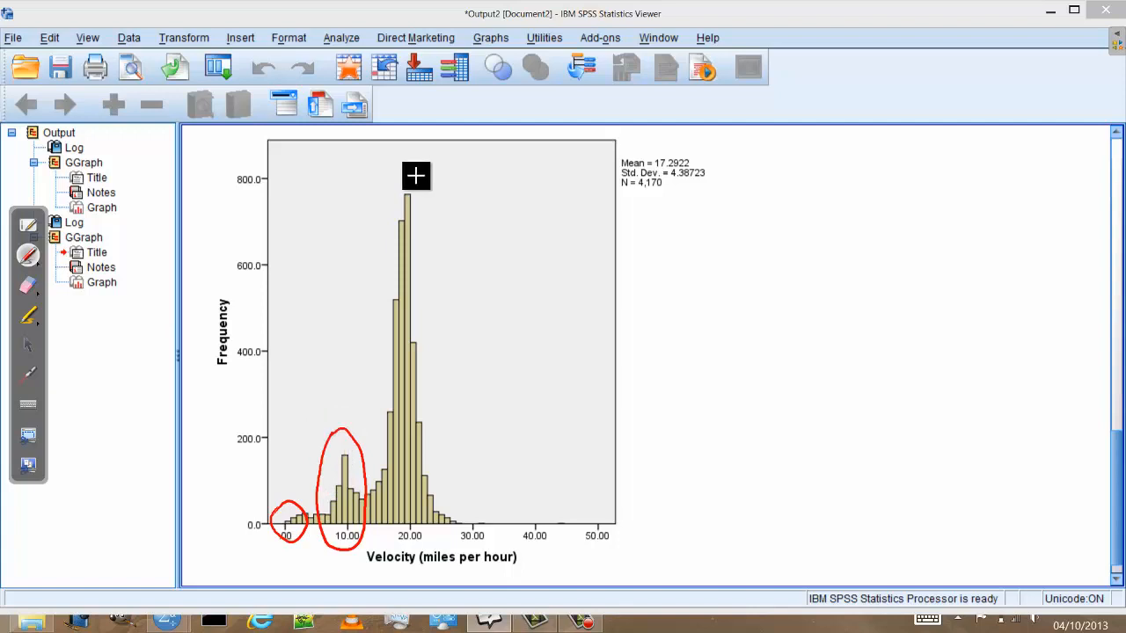
Step: Outline the peak near 20, bracket the 30–45 mph region and scribble out the low bars
drag(390, 172, 383, 431)
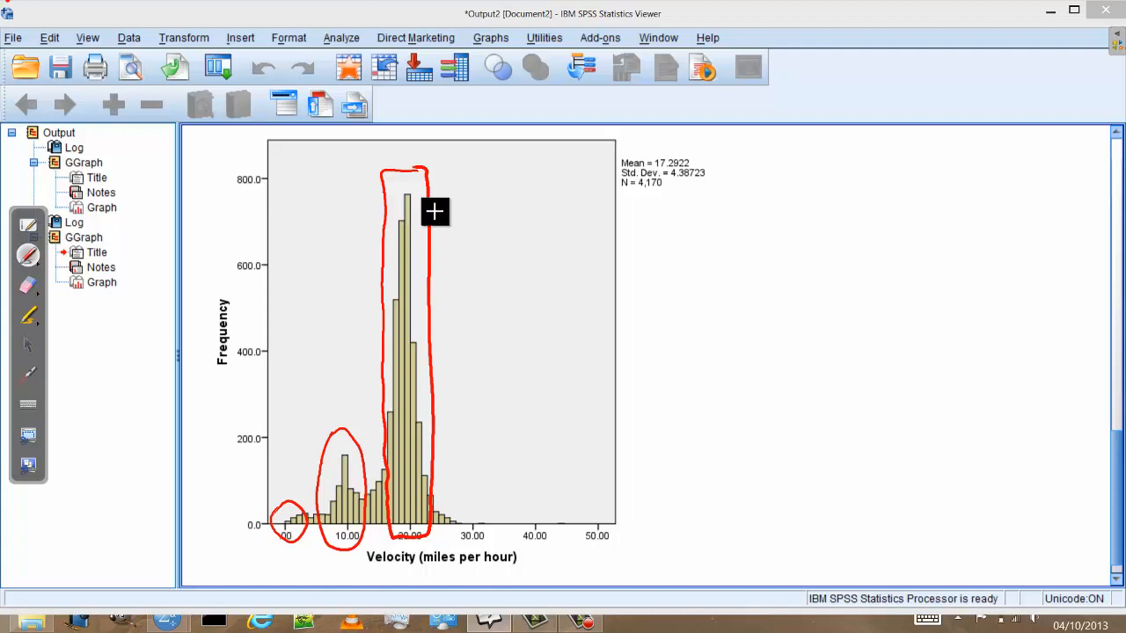
mouse_move(311, 246)
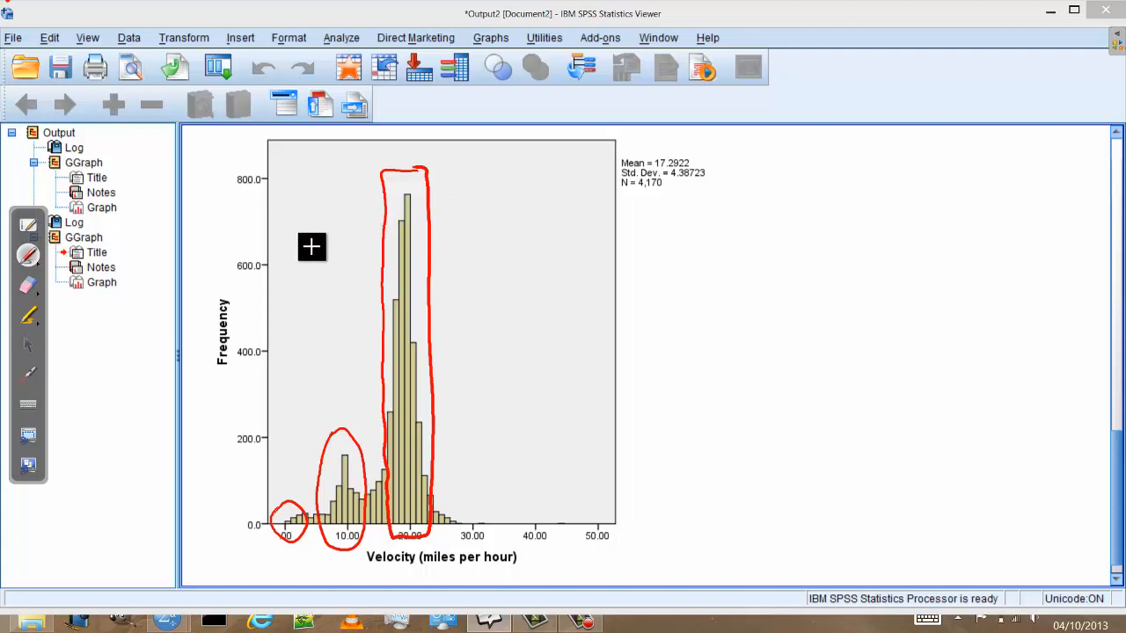
mouse_move(503, 502)
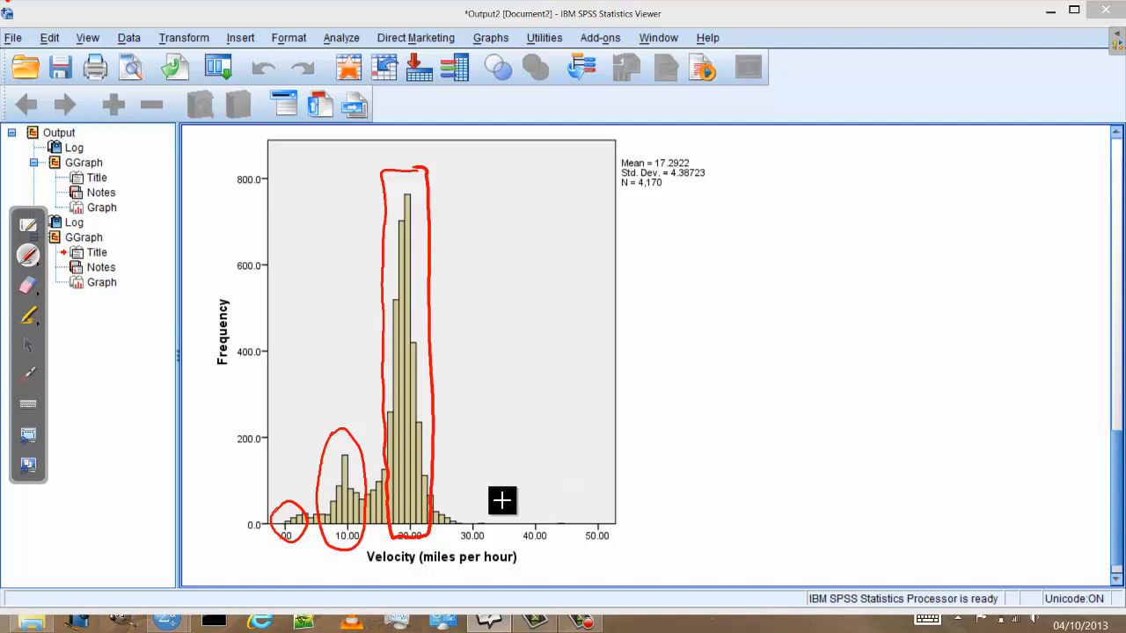
drag(461, 493, 567, 549)
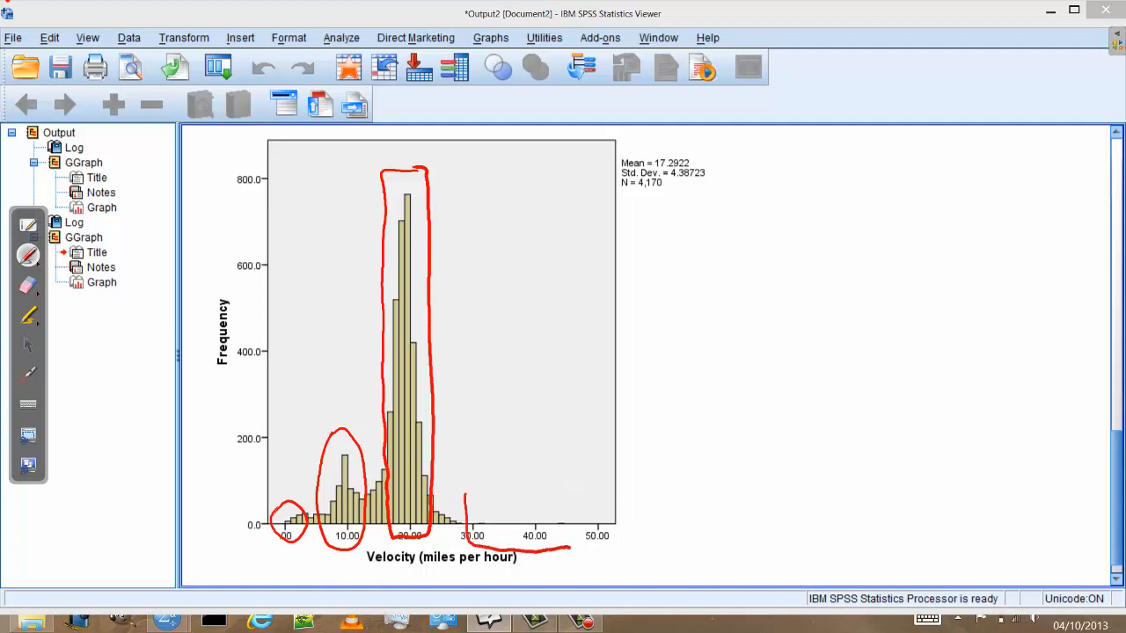
drag(461, 501, 572, 545)
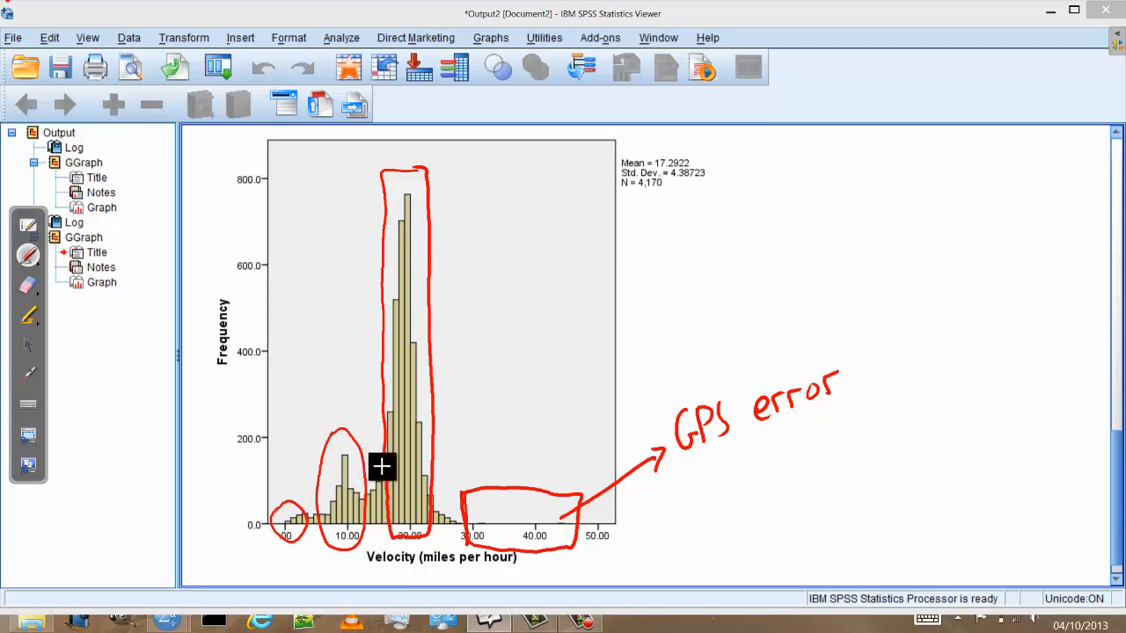
drag(334, 457, 387, 528)
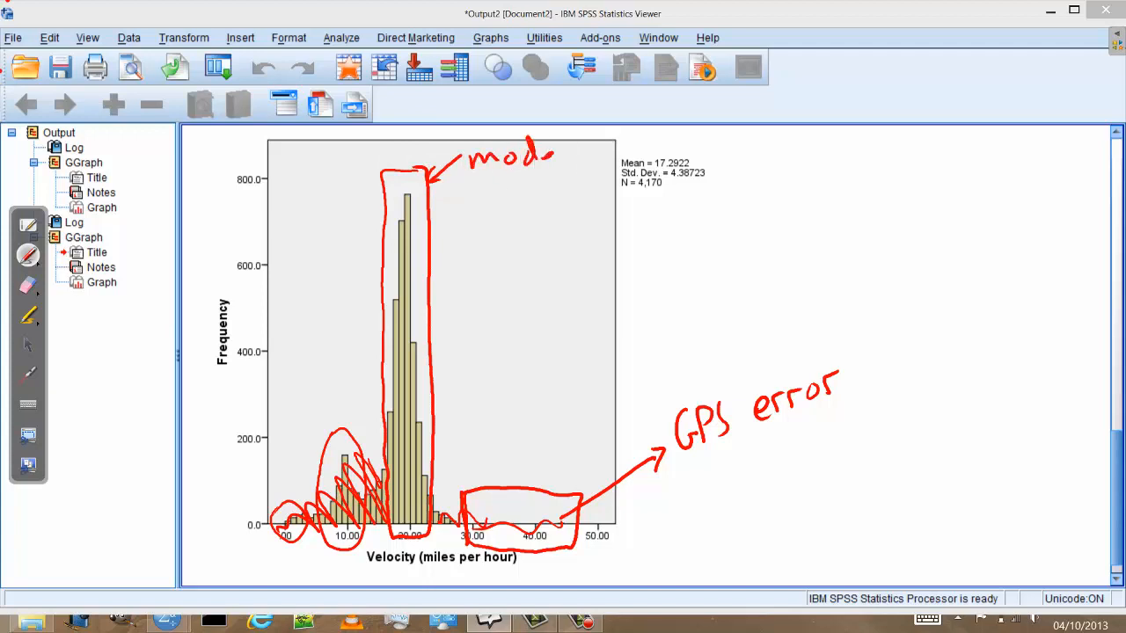
mouse_move(561, 162)
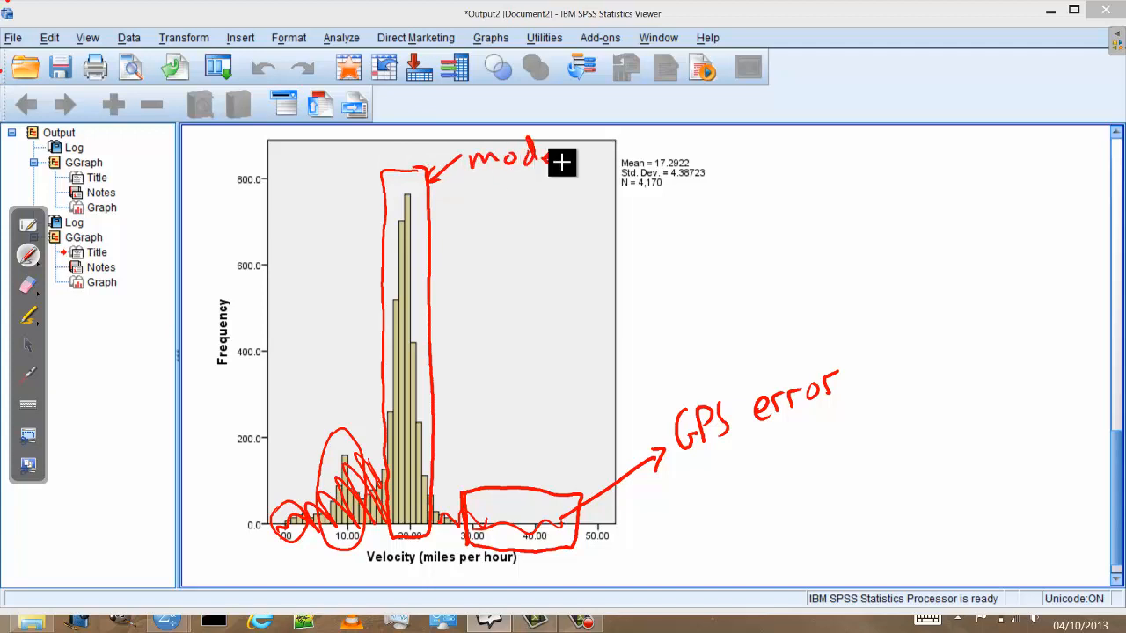